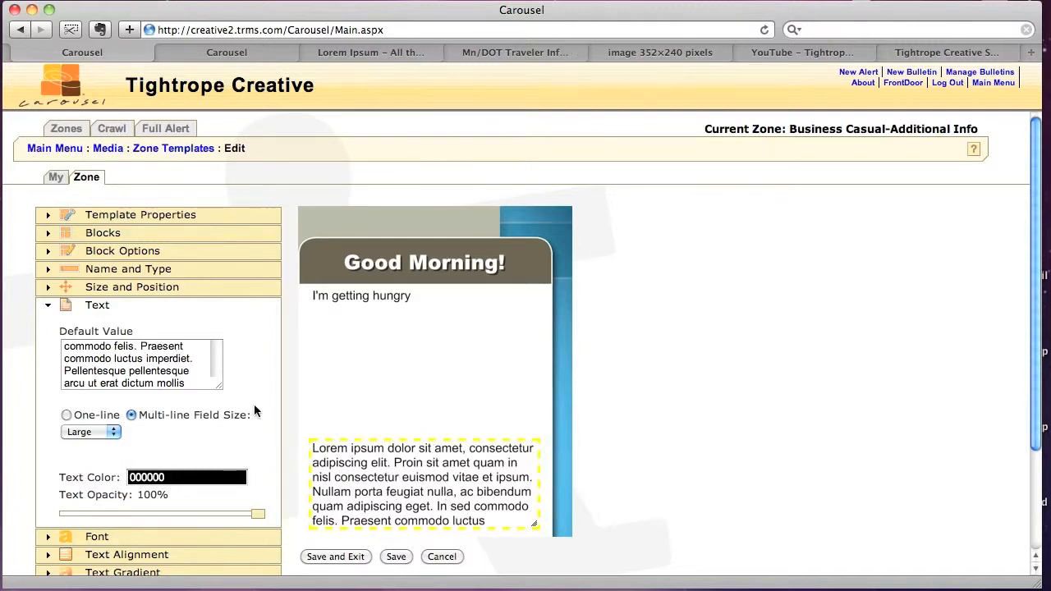
Enable Use Gradient Fill on the lorem ipsum body block and set Gradient Opacity to 60%.
scroll("down", 3)
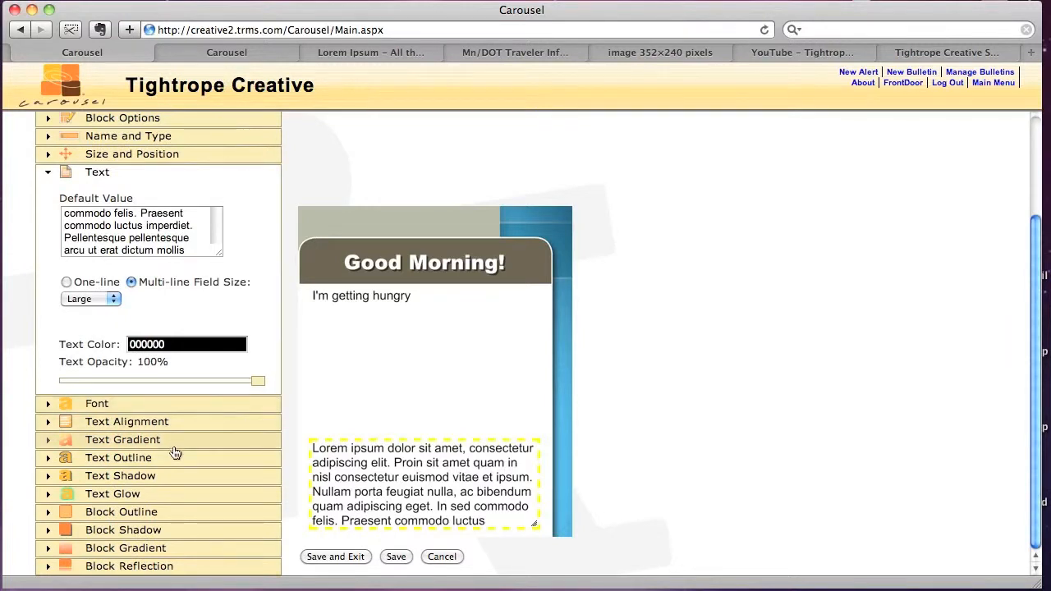
mouse_move(196, 457)
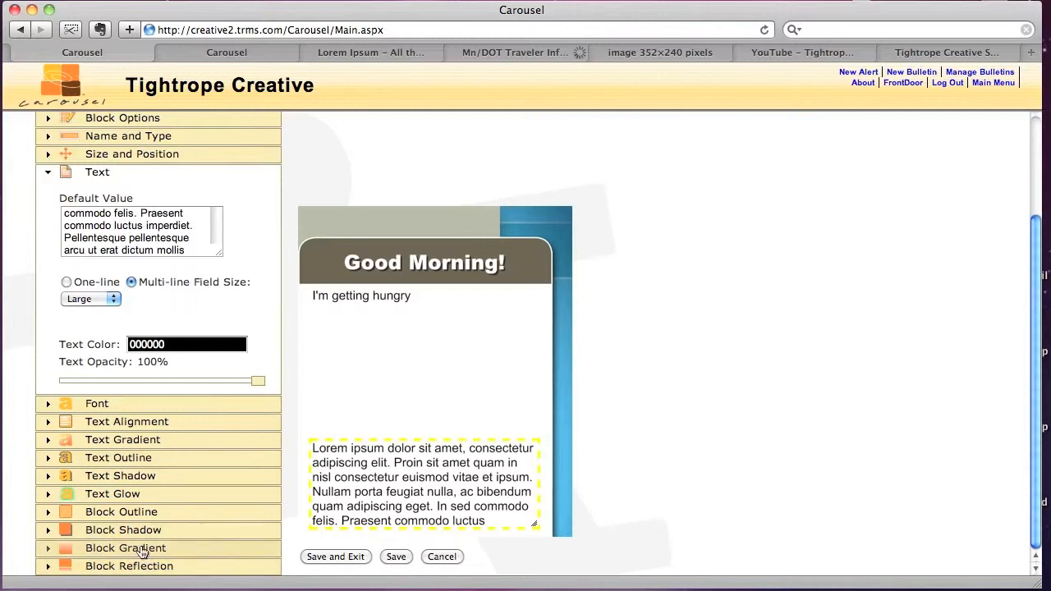
left_click(125, 548)
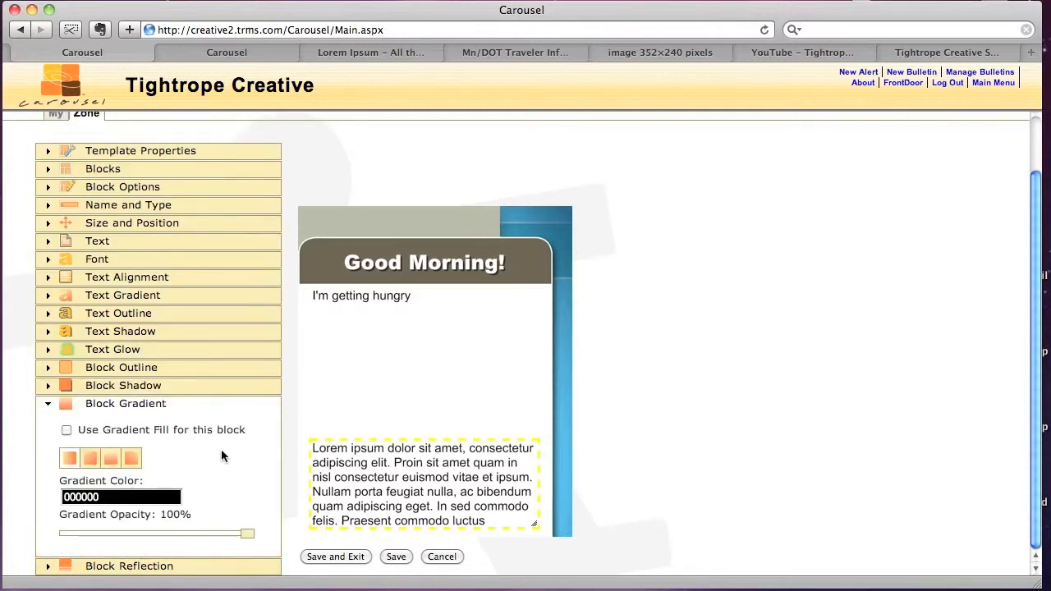
left_click(66, 429)
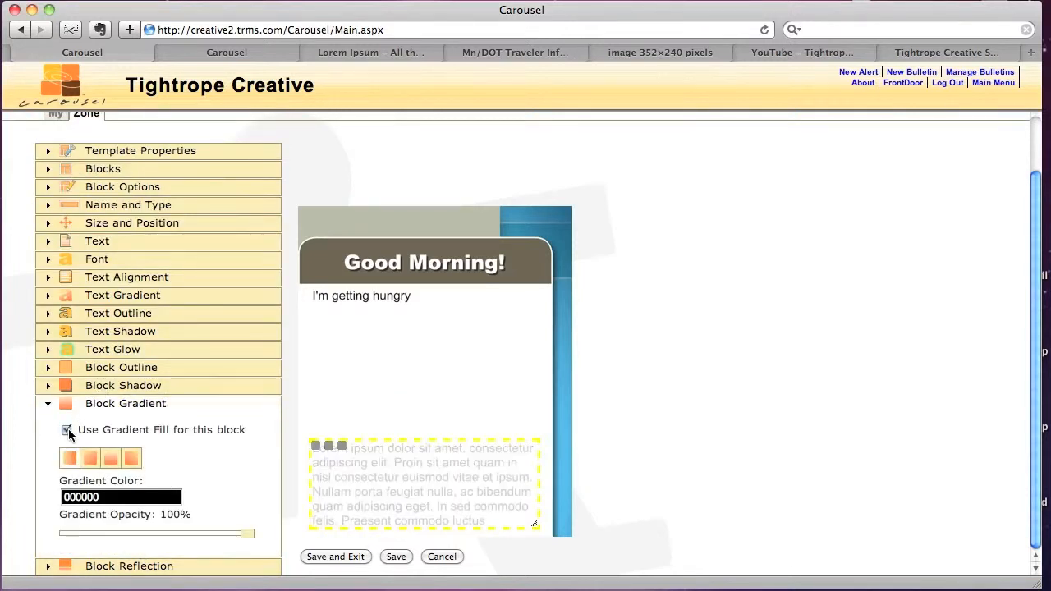
left_click(111, 457)
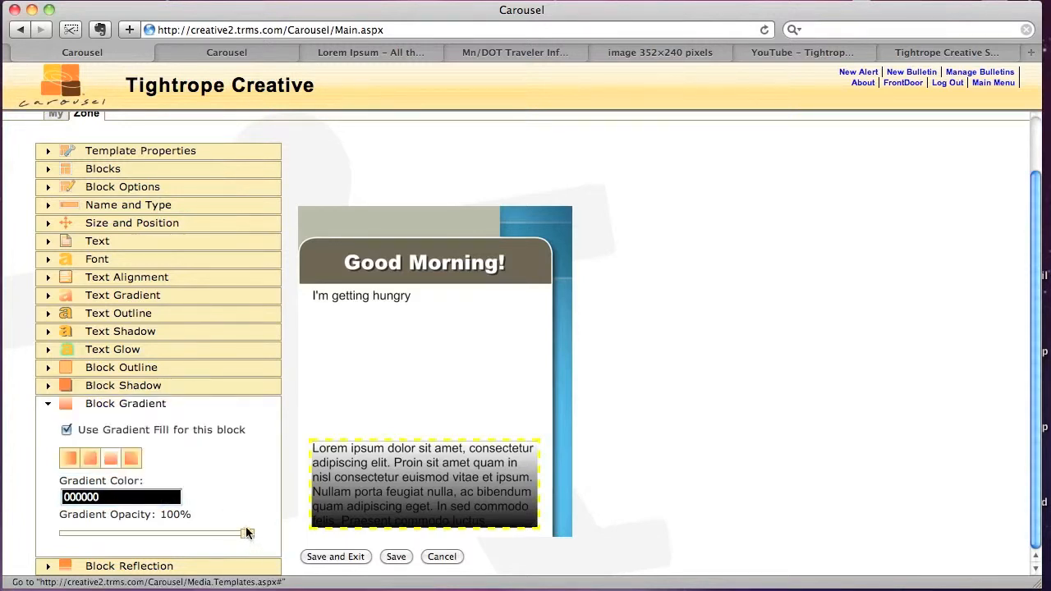
mouse_move(244, 539)
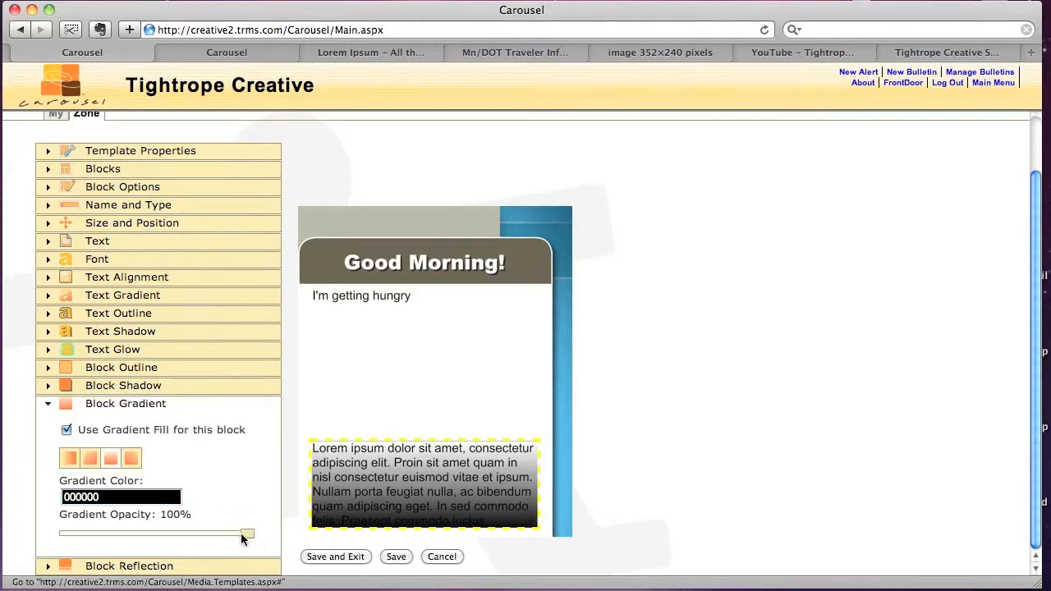
left_click_drag(246, 535, 173, 534)
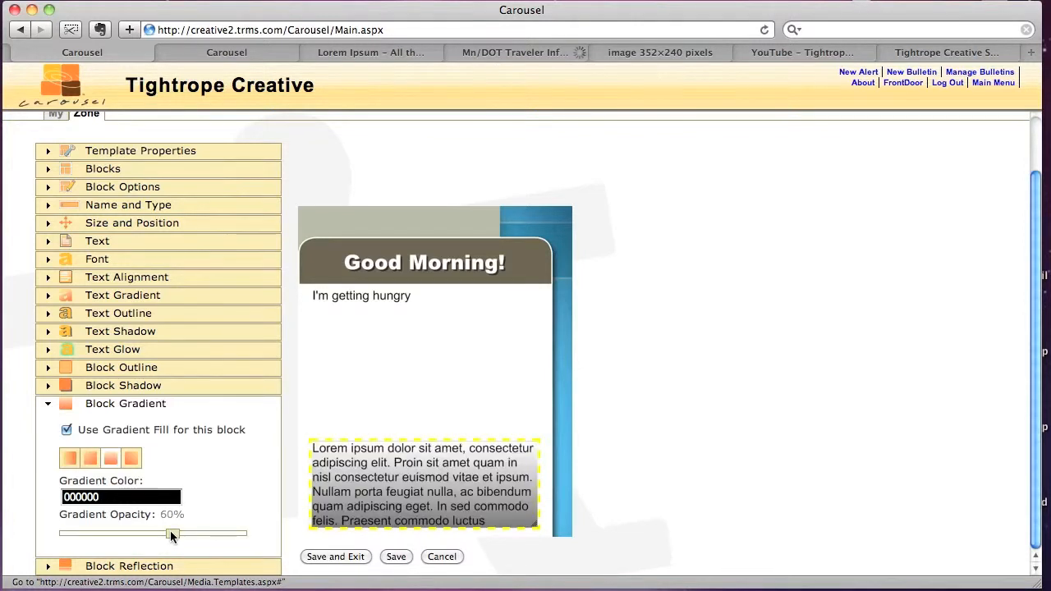
left_click_drag(172, 534, 156, 535)
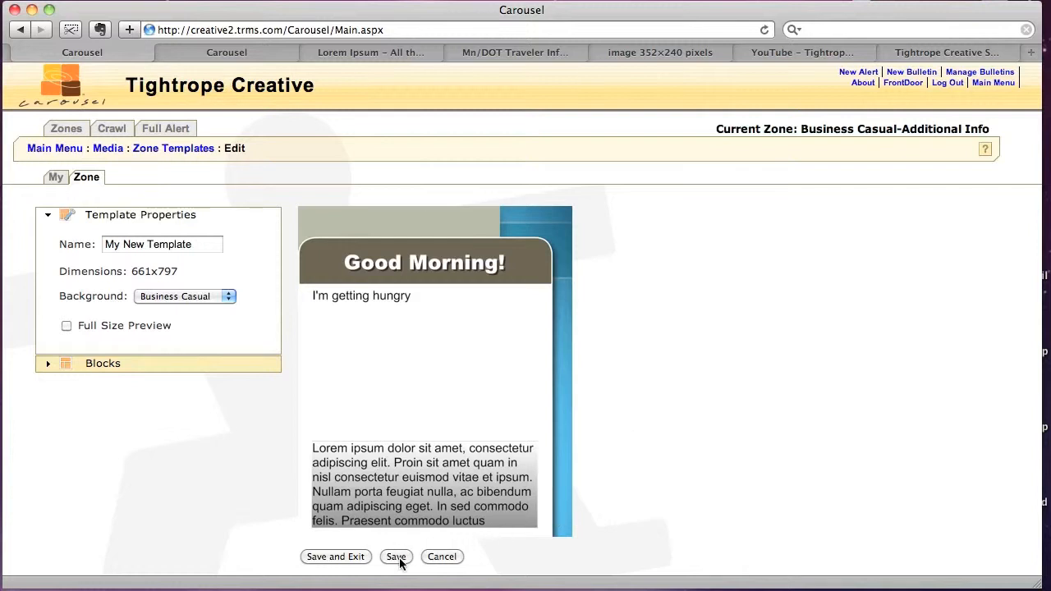
Save My New Template with the Save button under the preview.
left_click(396, 557)
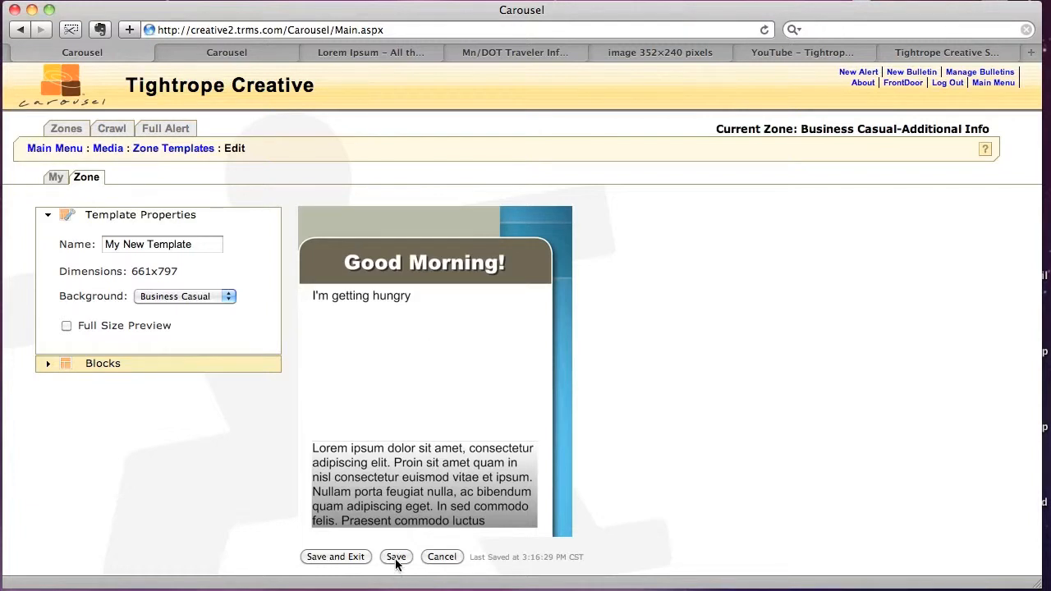
mouse_move(440, 136)
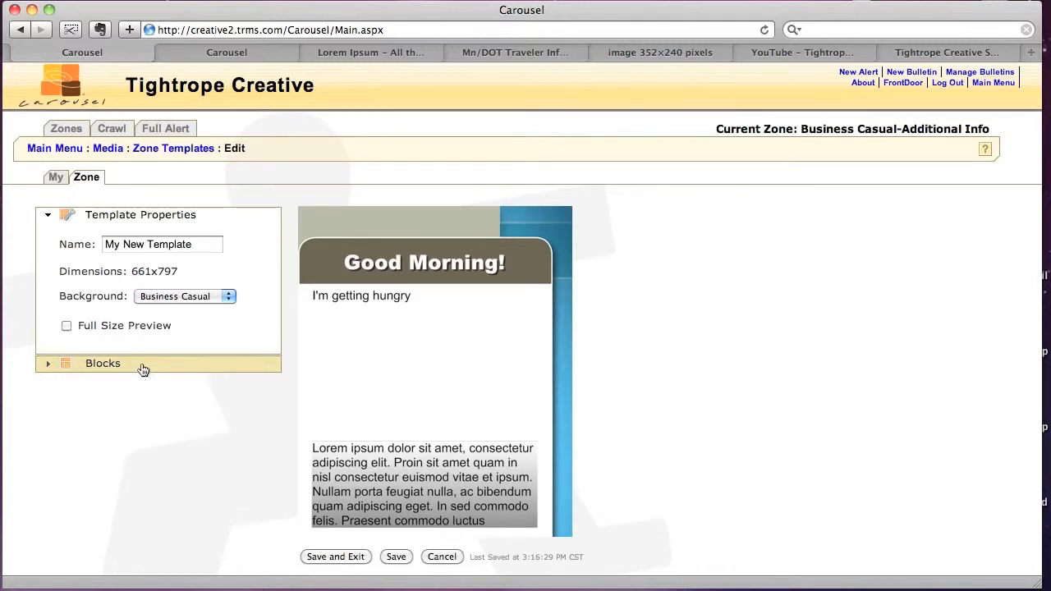
Create a new block in the template and set its type to Picture.
left_click(102, 363)
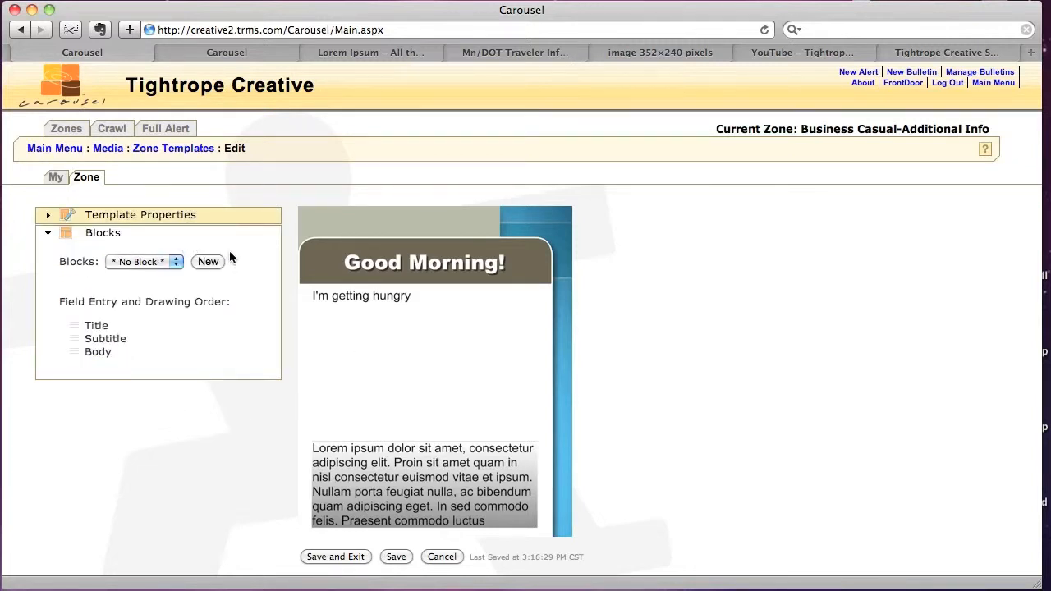
left_click(208, 261)
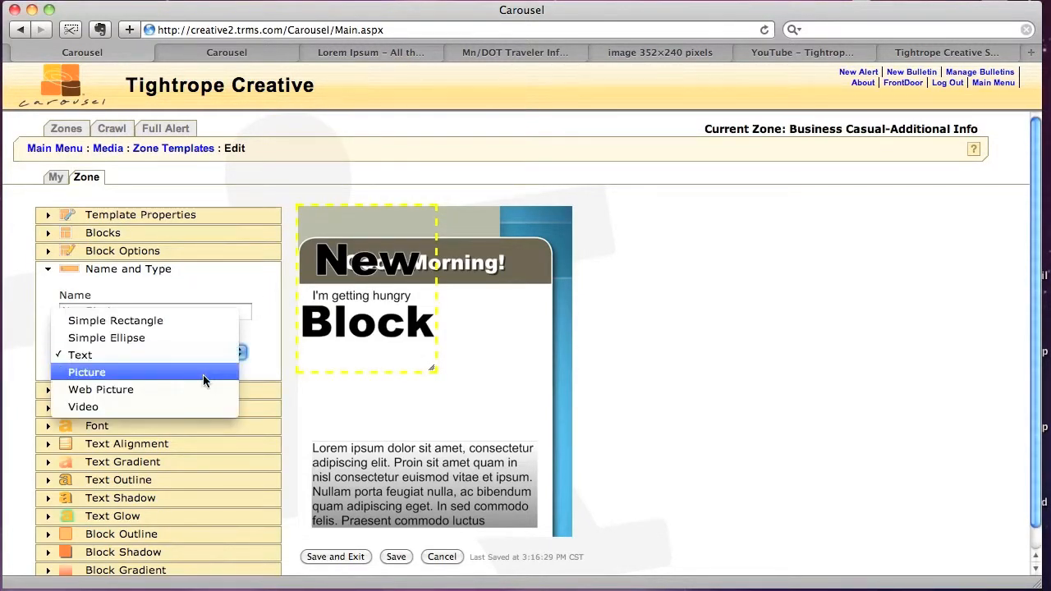
left_click(86, 372)
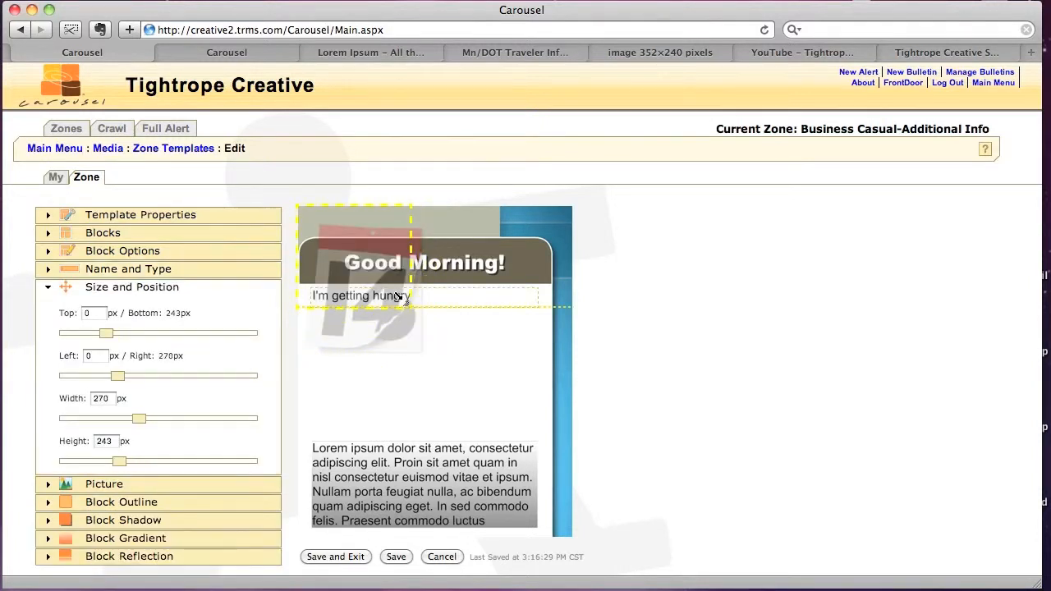
Choose the pinned paper note image and place the block at the card's top right.
left_click(129, 269)
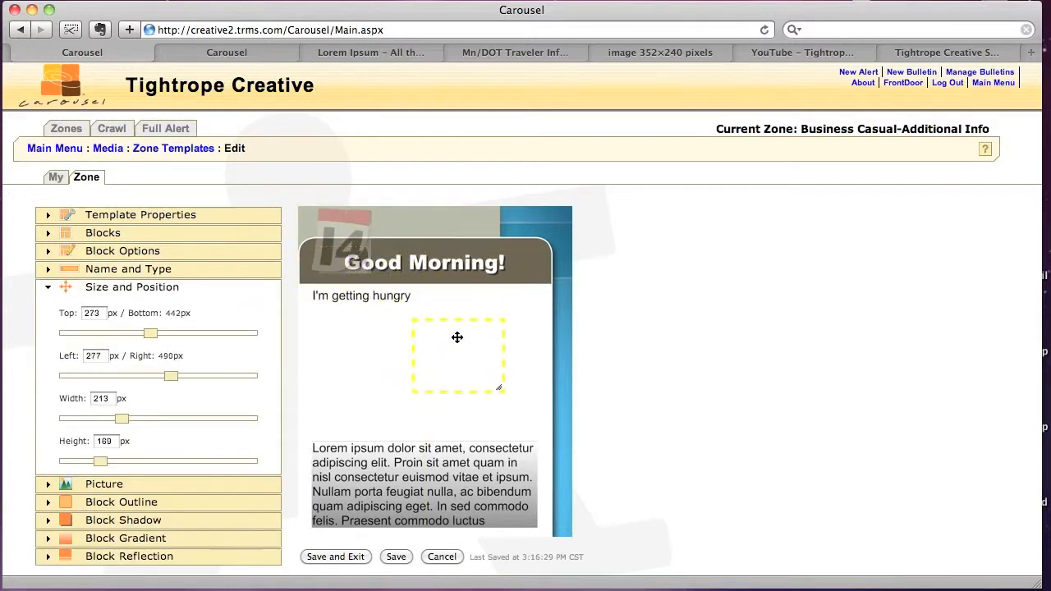
left_click(128, 269)
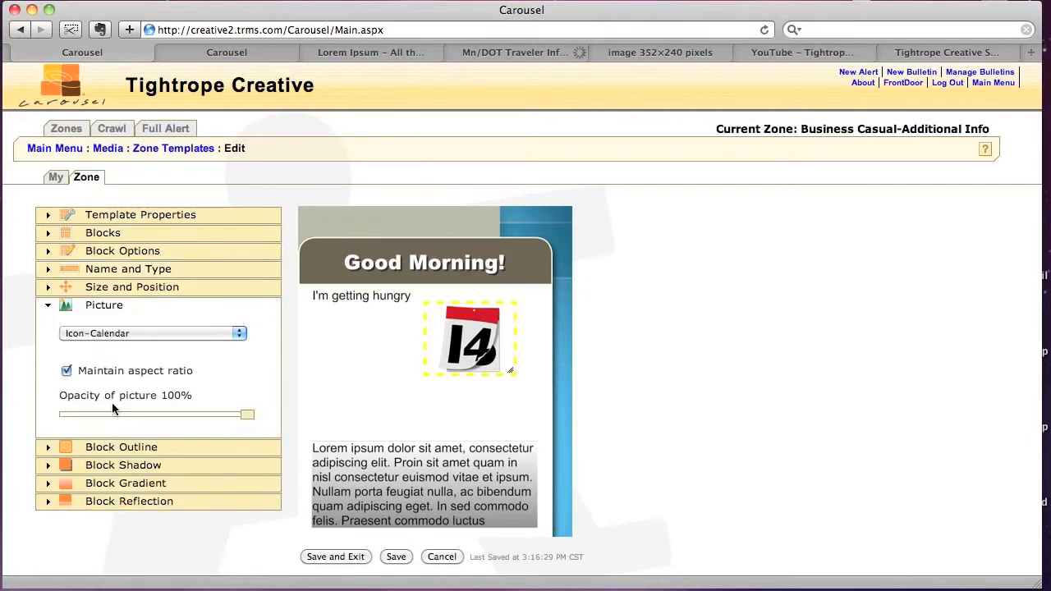
left_click(152, 332)
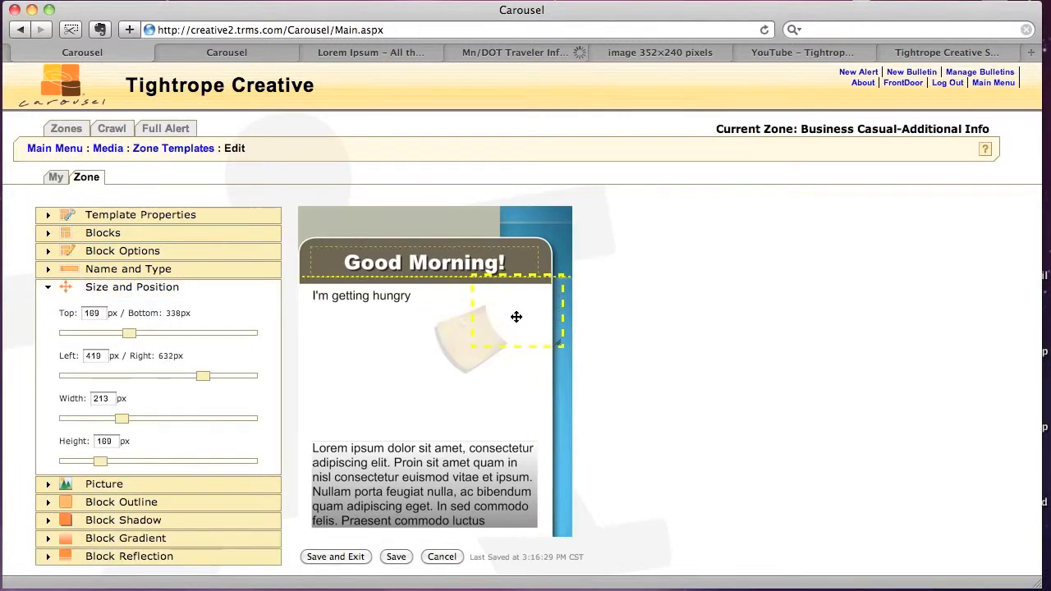
left_click(104, 304)
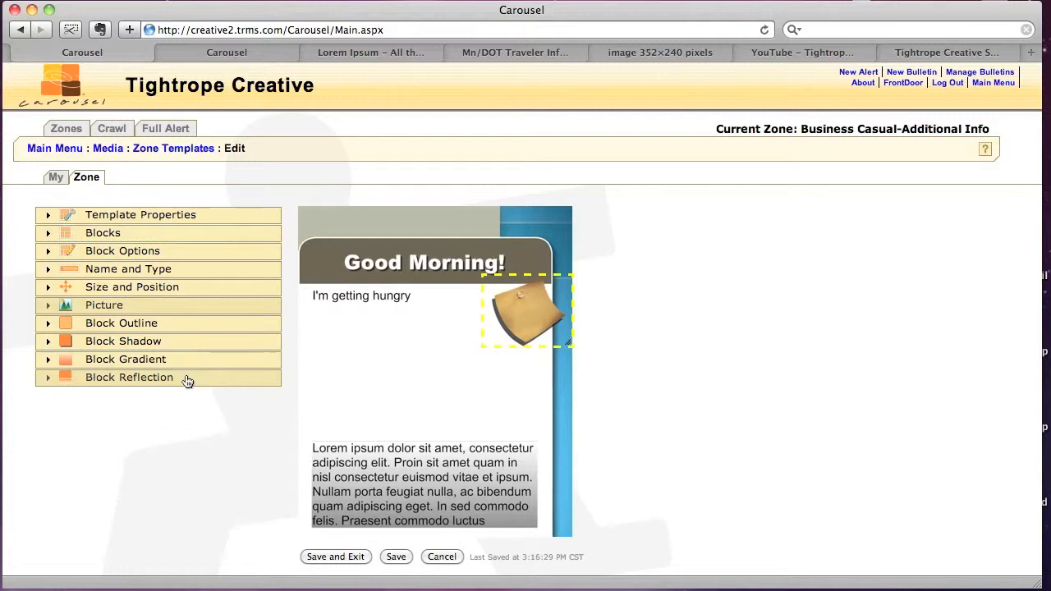
left_click(129, 377)
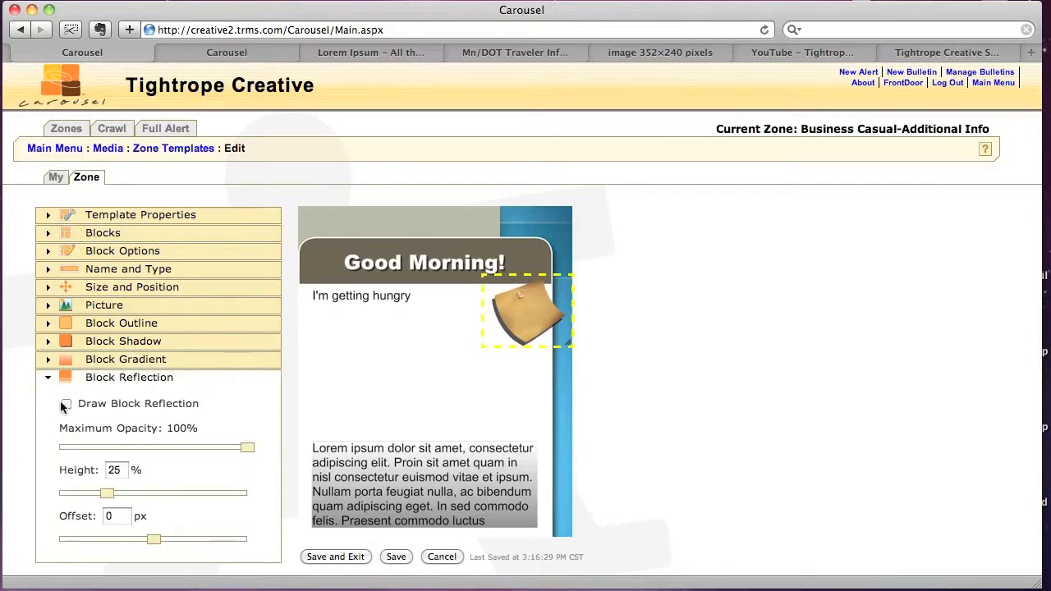
left_click(66, 403)
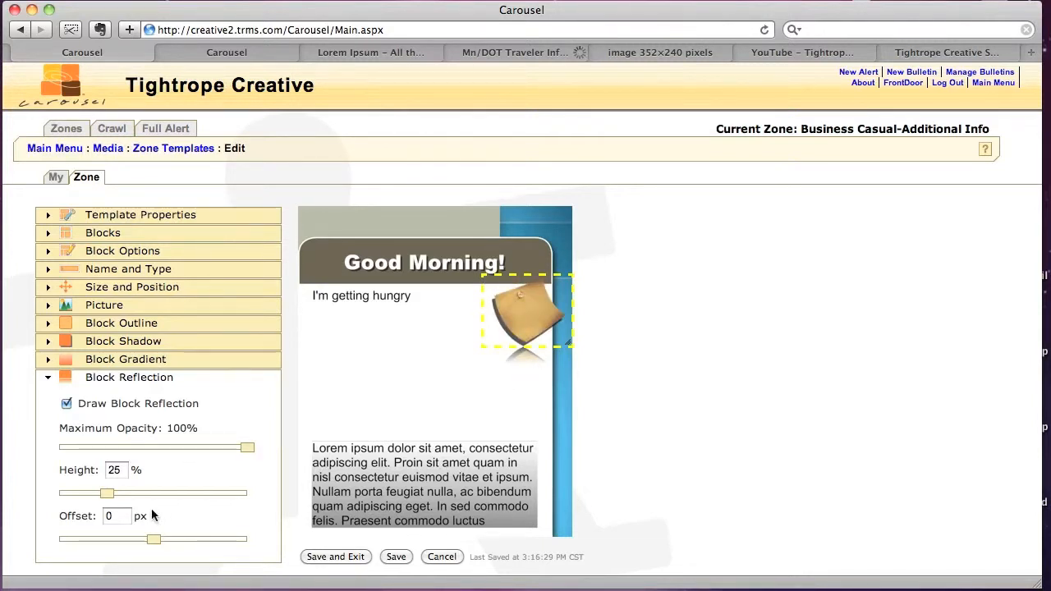
left_click_drag(107, 493, 152, 493)
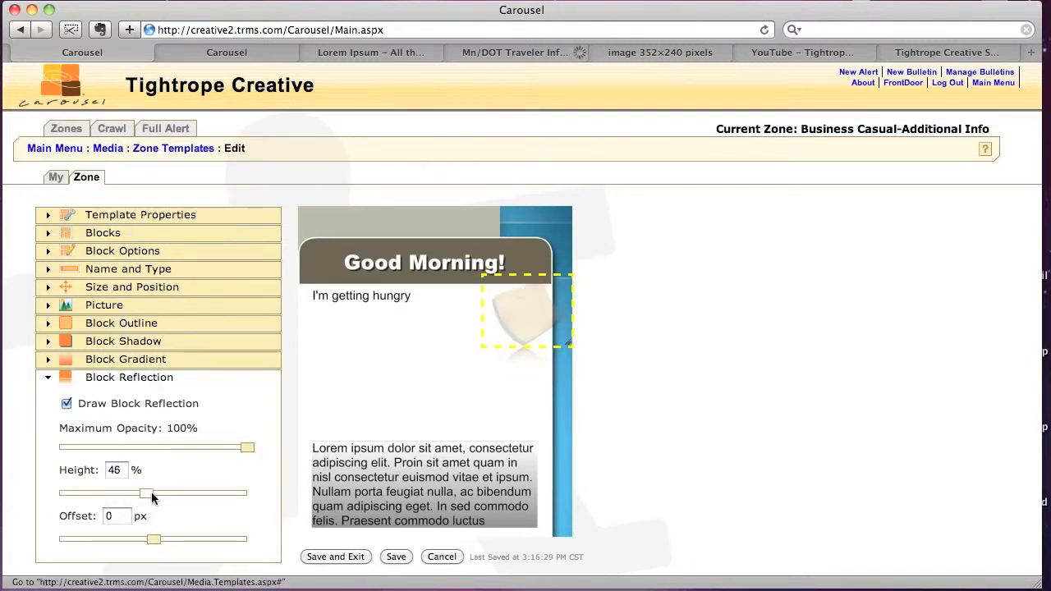
left_click_drag(148, 493, 179, 492)
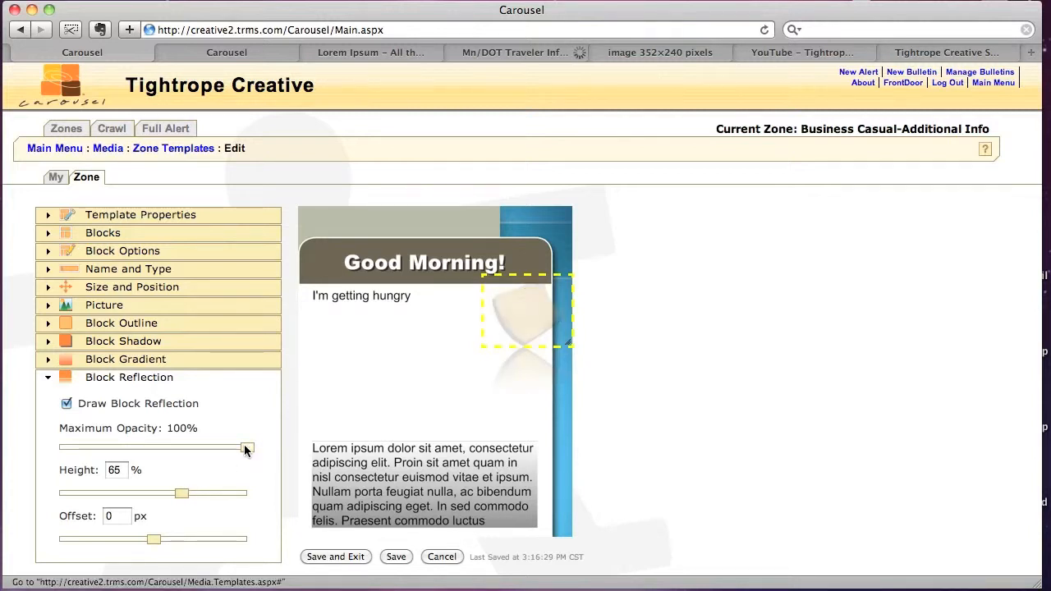
left_click_drag(248, 448, 171, 447)
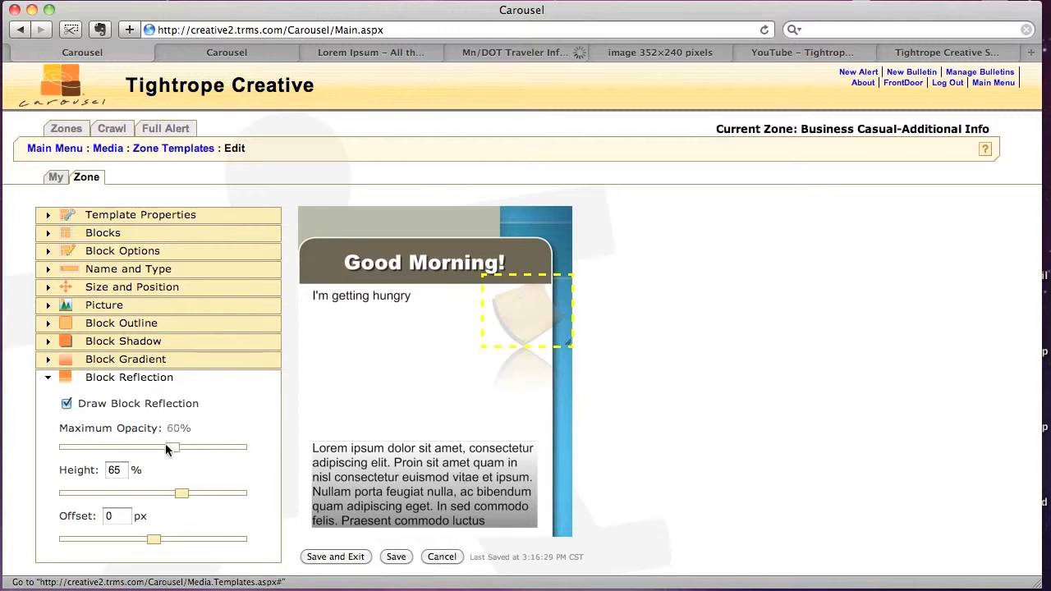
left_click_drag(170, 446, 144, 447)
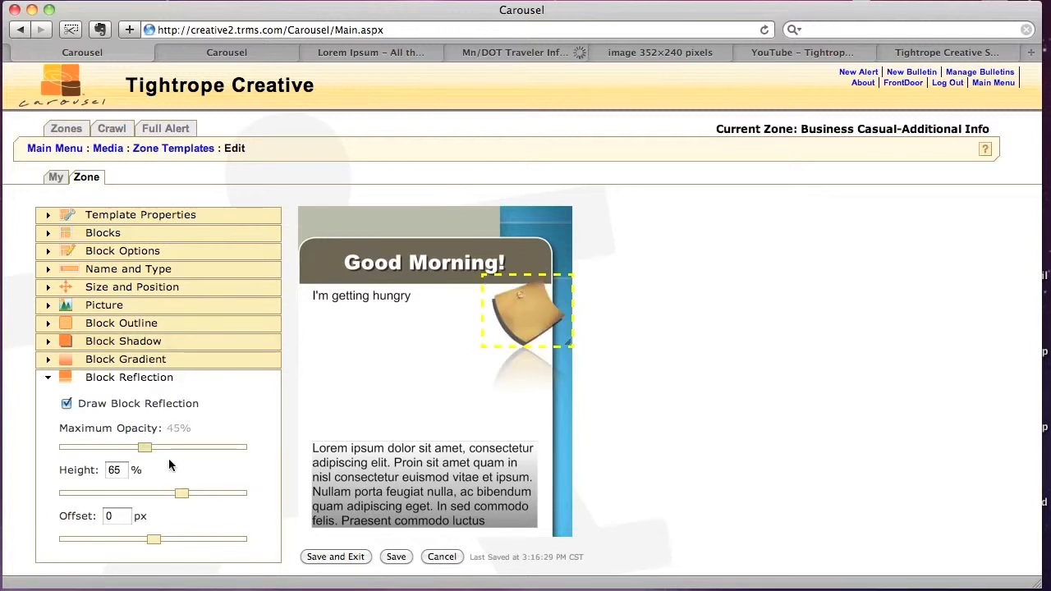
left_click(67, 403)
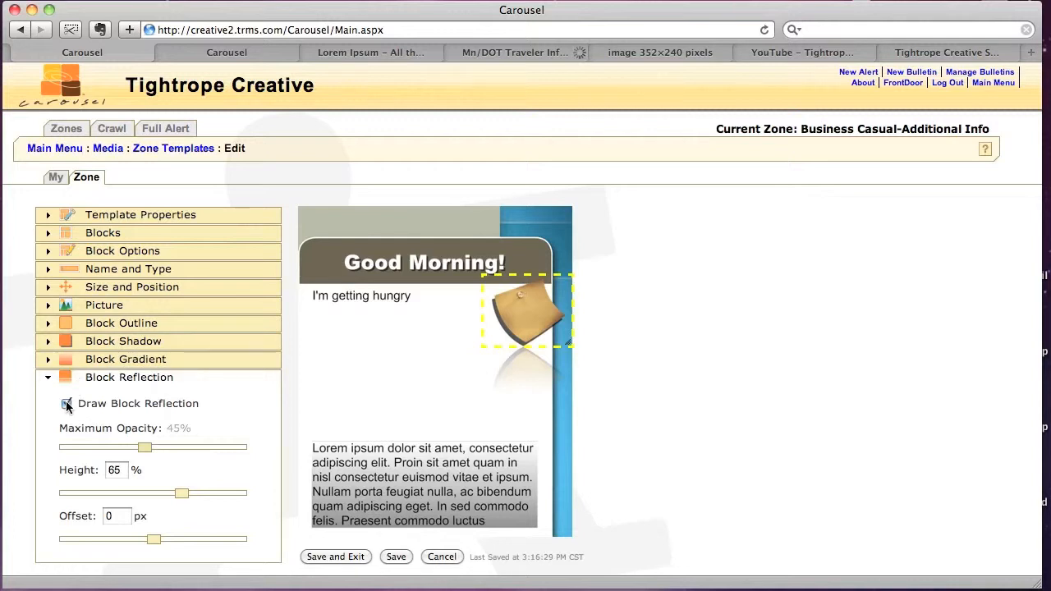
left_click(66, 403)
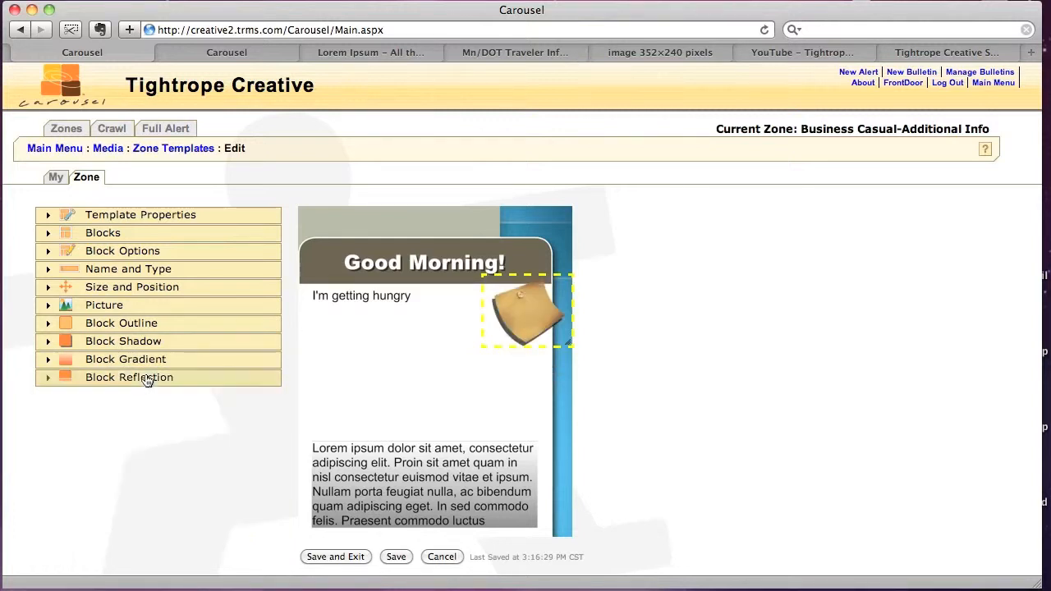
mouse_move(308, 327)
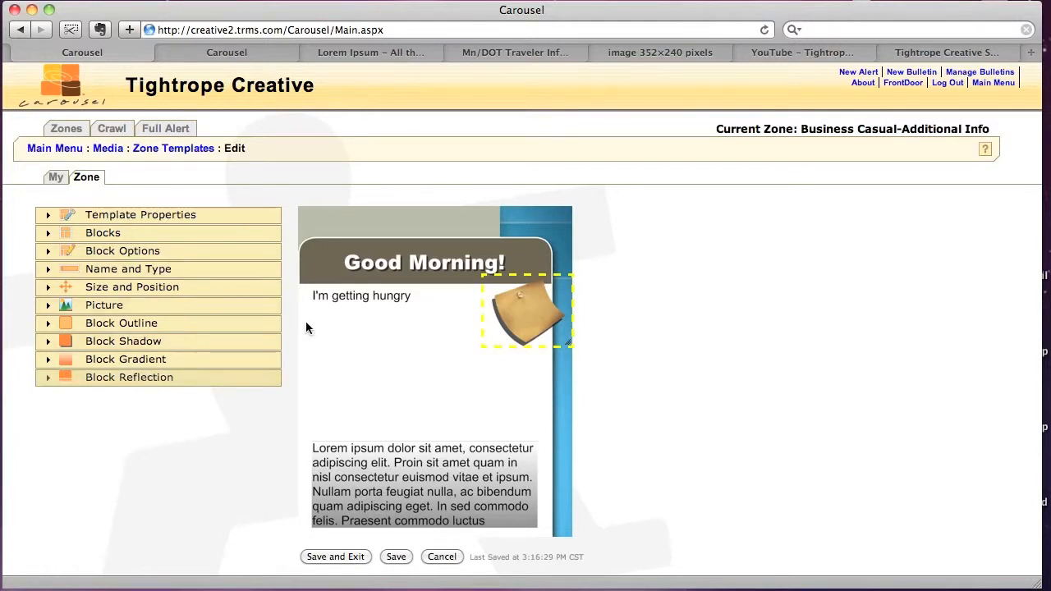
Add a second block and name it 'Sticky'.
left_click(141, 215)
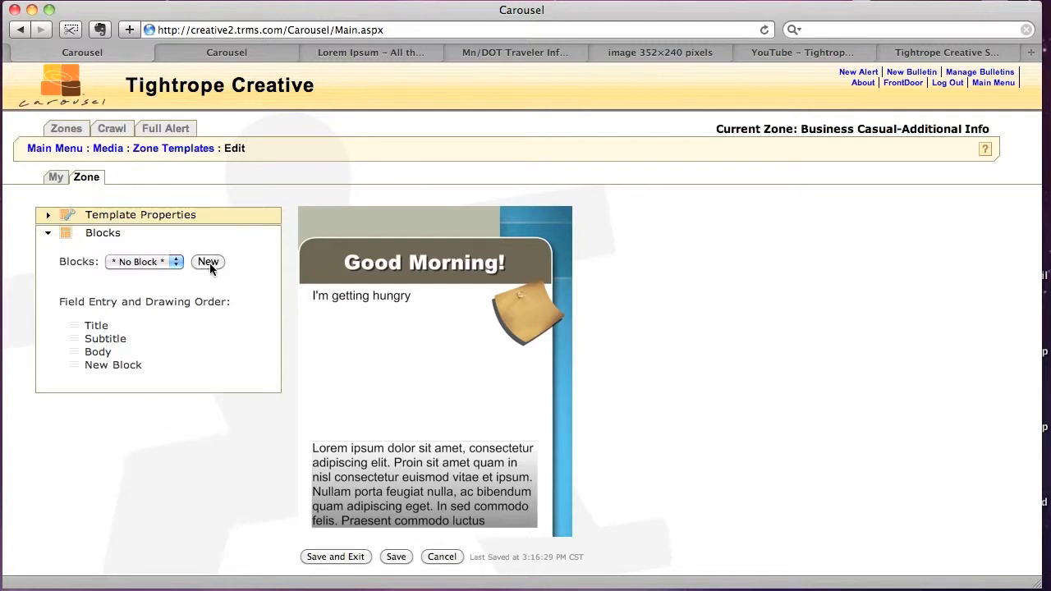
left_click(208, 262)
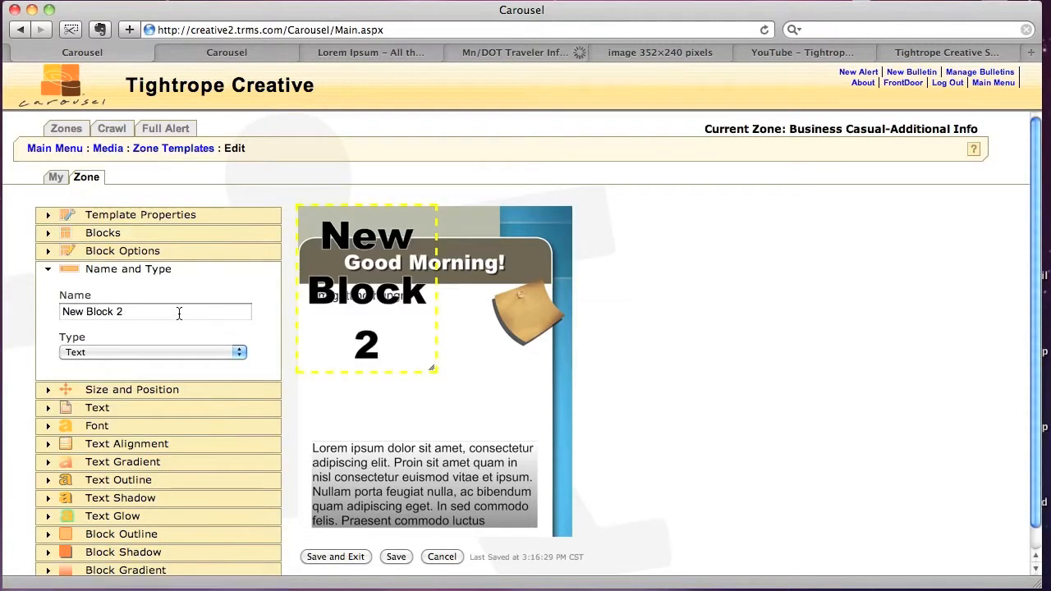
triple_click(156, 311)
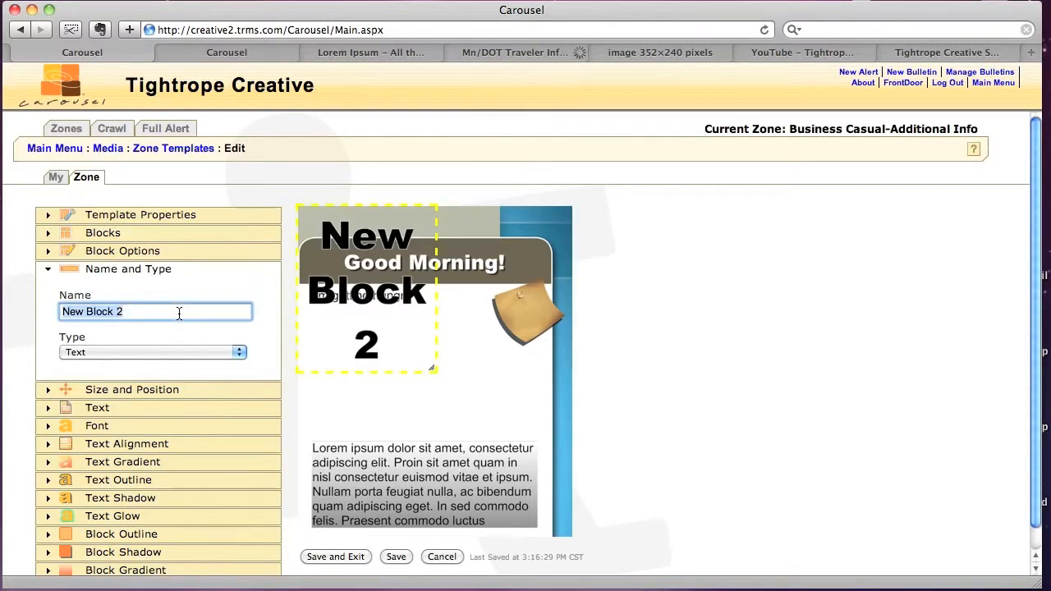
type("Sticky")
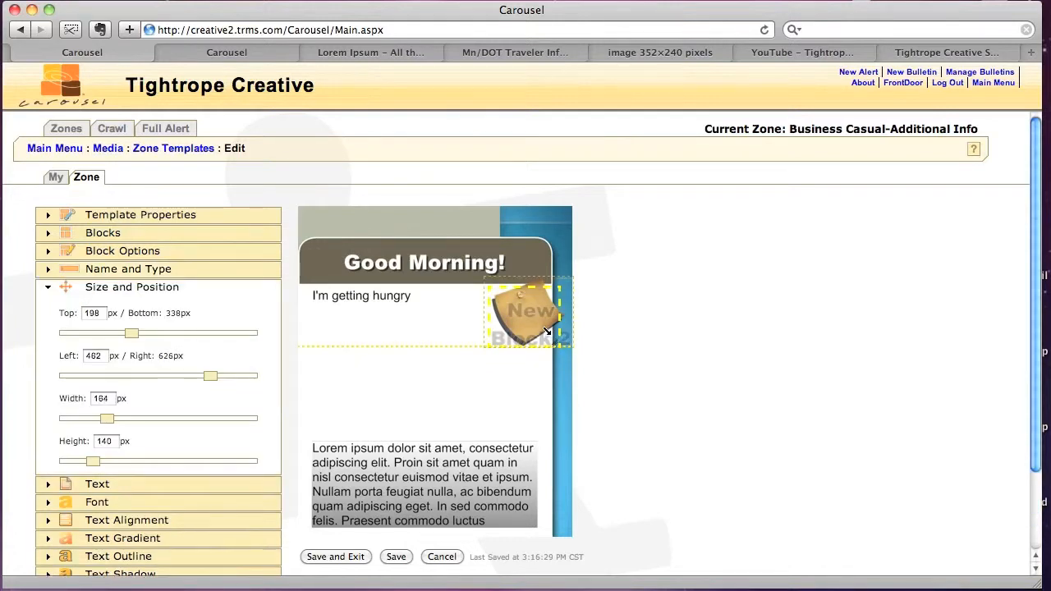
Set the block's default text to 'Hi Mom!' as a small one-line field.
left_click(128, 268)
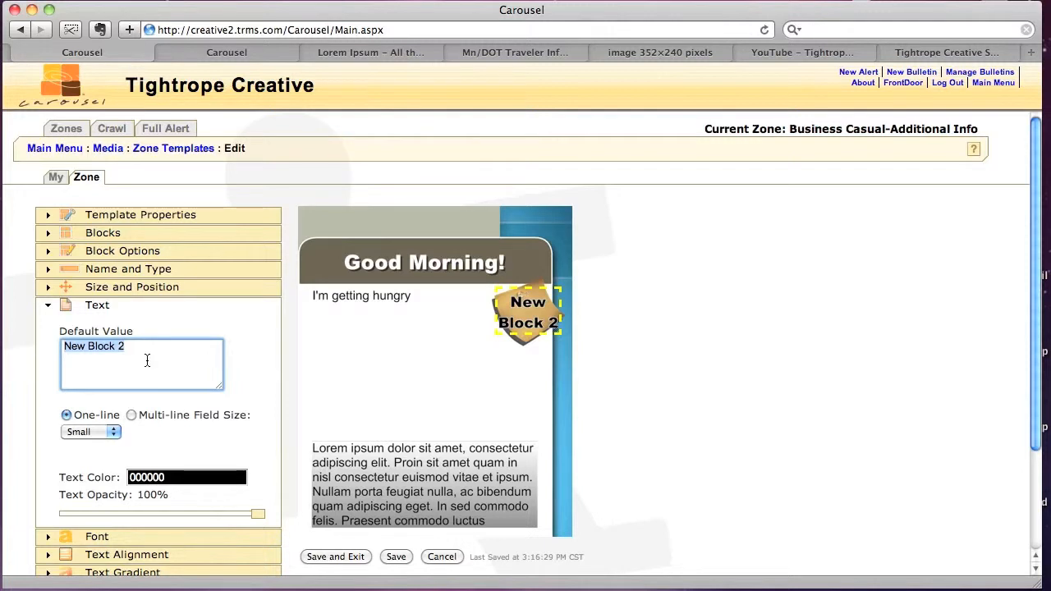
type("Hi")
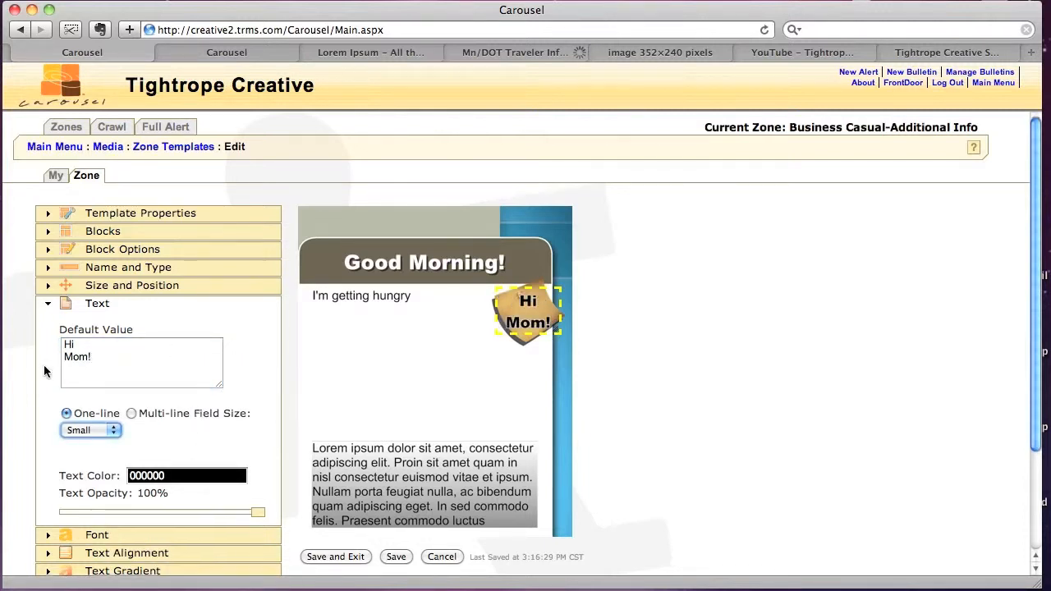
scroll("down", 3)
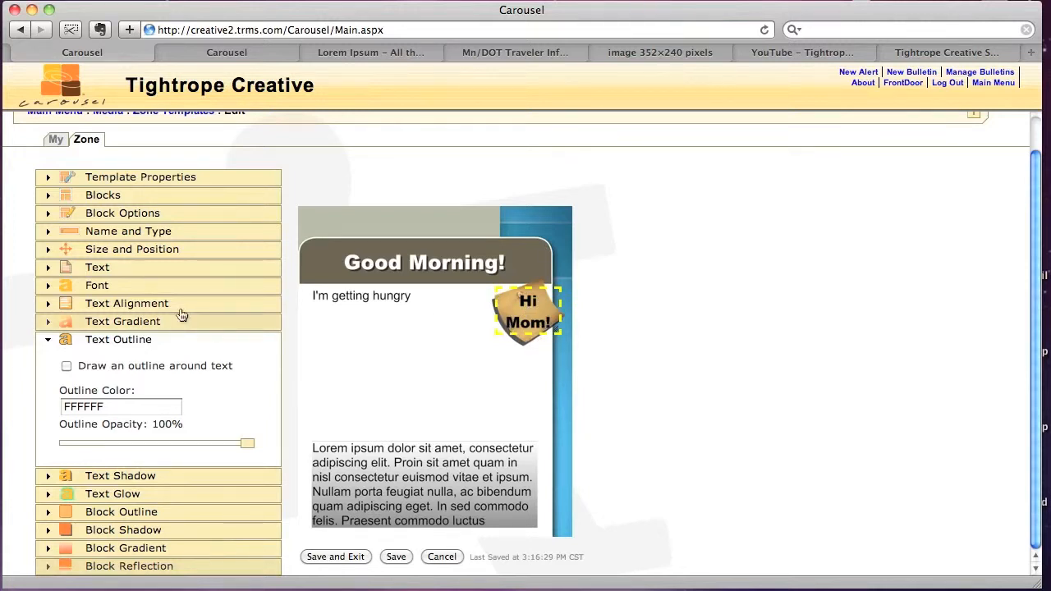
Rotate the Hi Mom! block to 332° in Block Options, then deselect it.
left_click(123, 213)
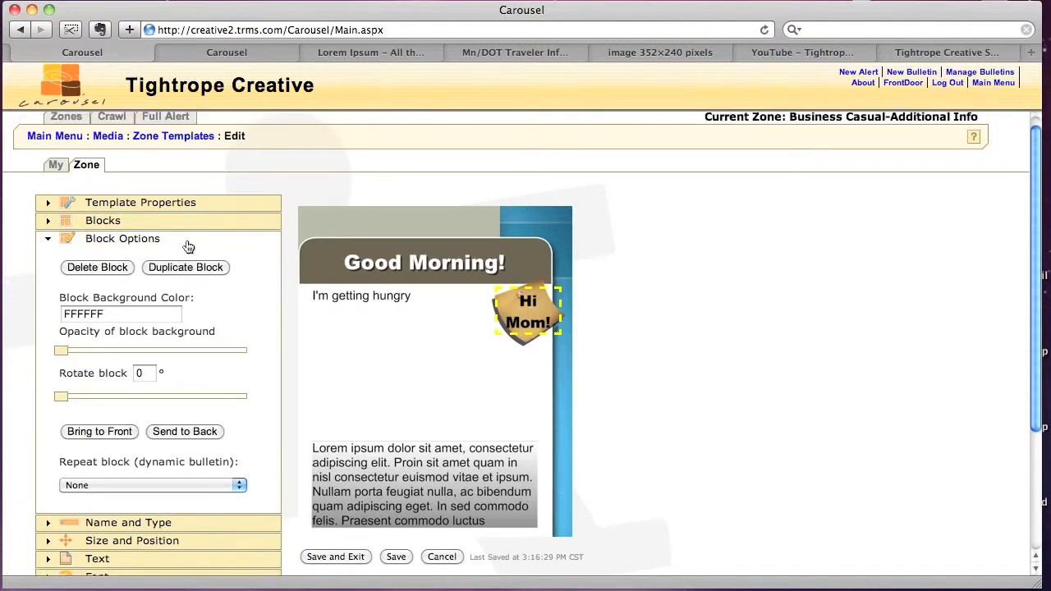
mouse_move(206, 245)
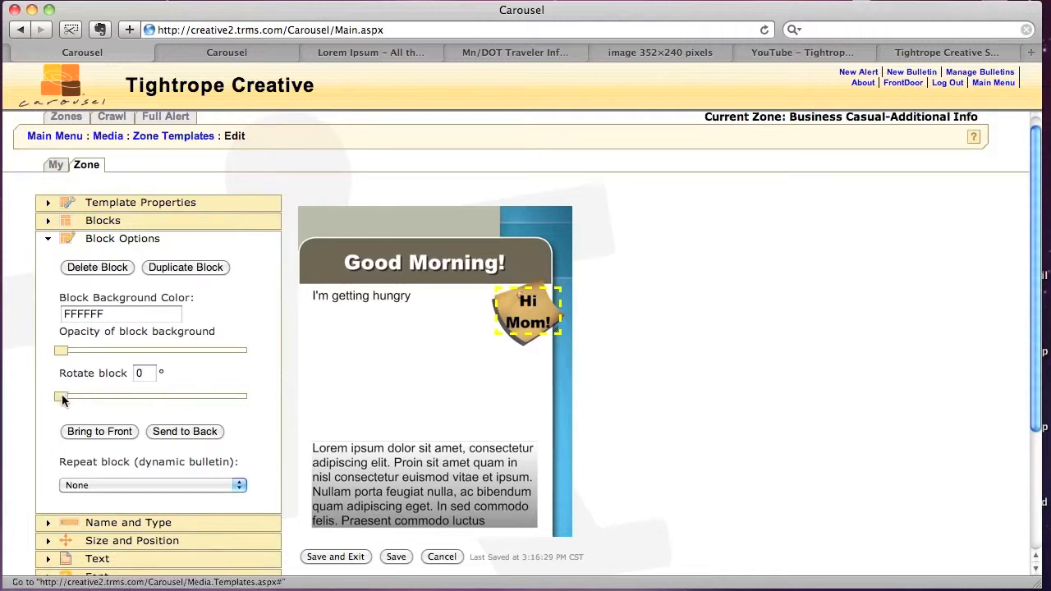
left_click_drag(61, 396, 183, 397)
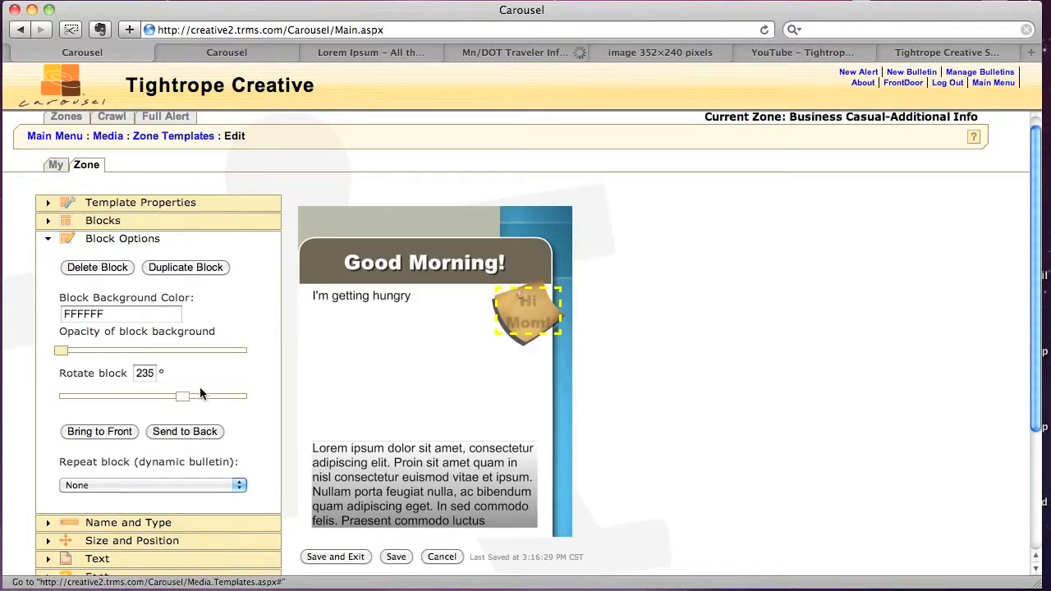
left_click_drag(182, 396, 234, 396)
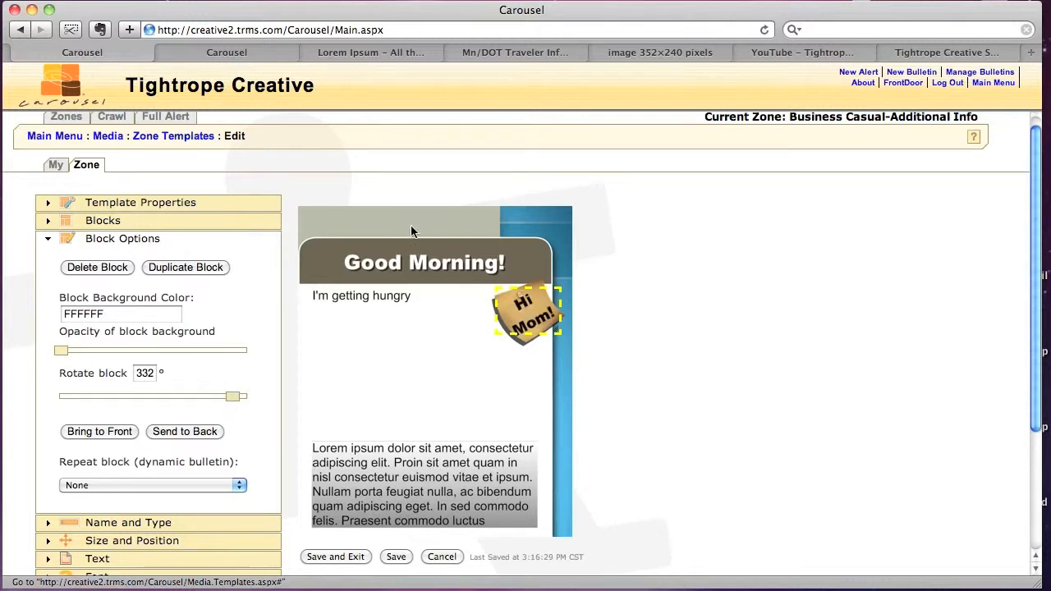
left_click(139, 202)
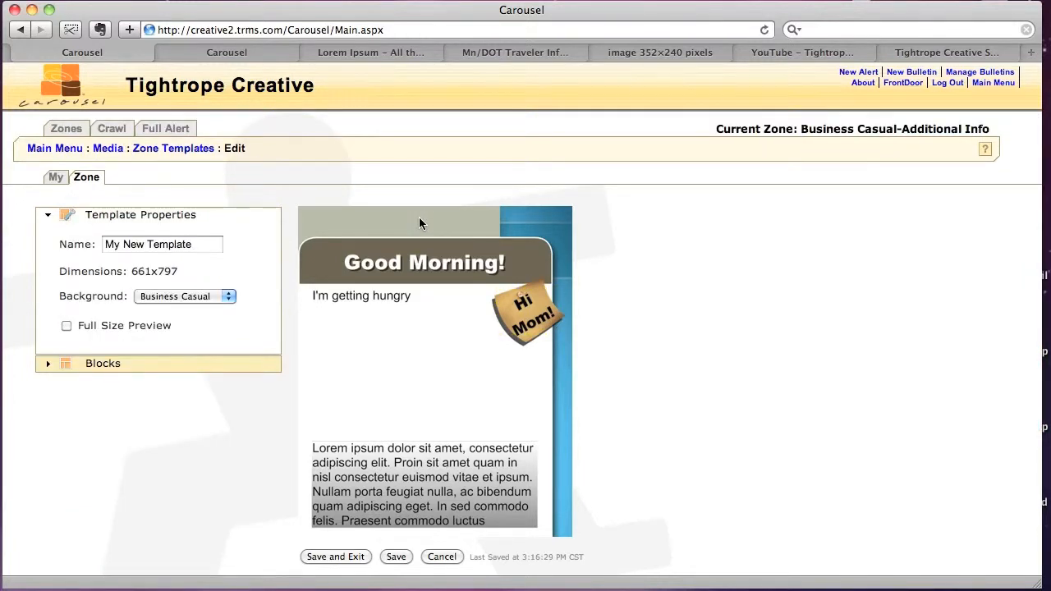
mouse_move(542, 329)
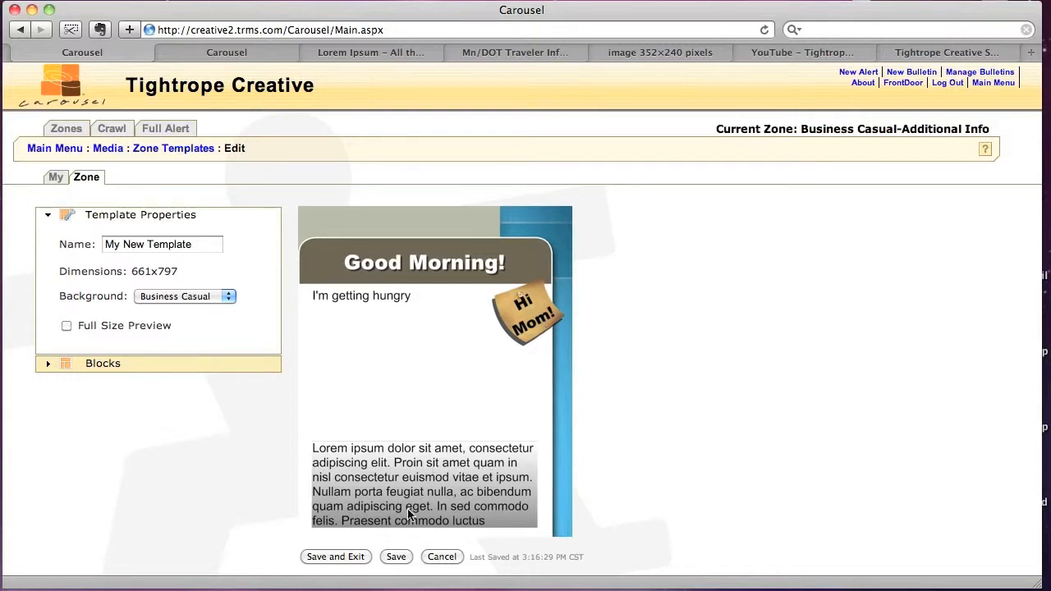
left_click(396, 557)
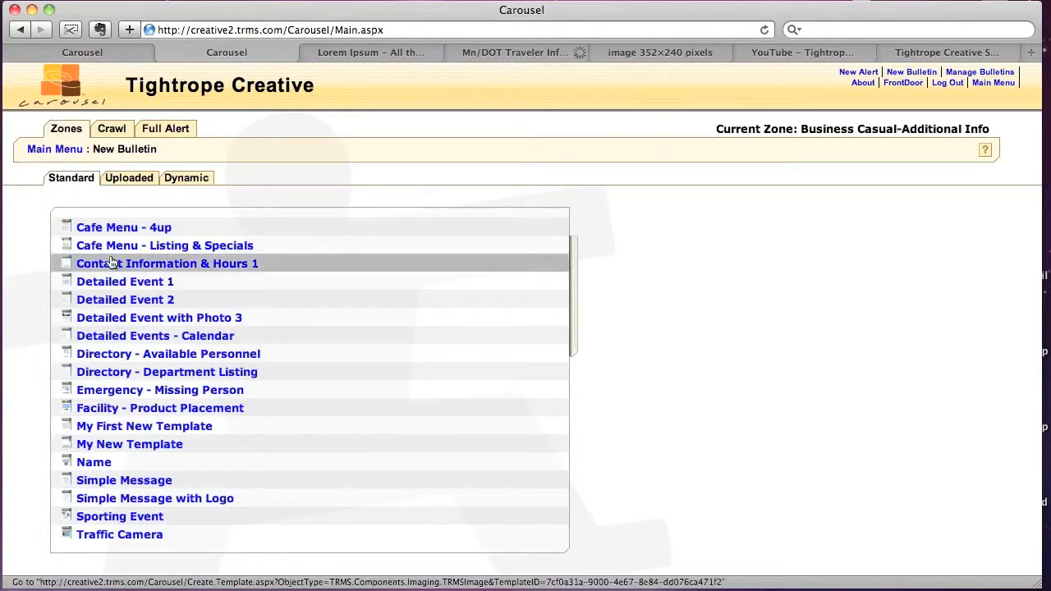
mouse_move(129, 444)
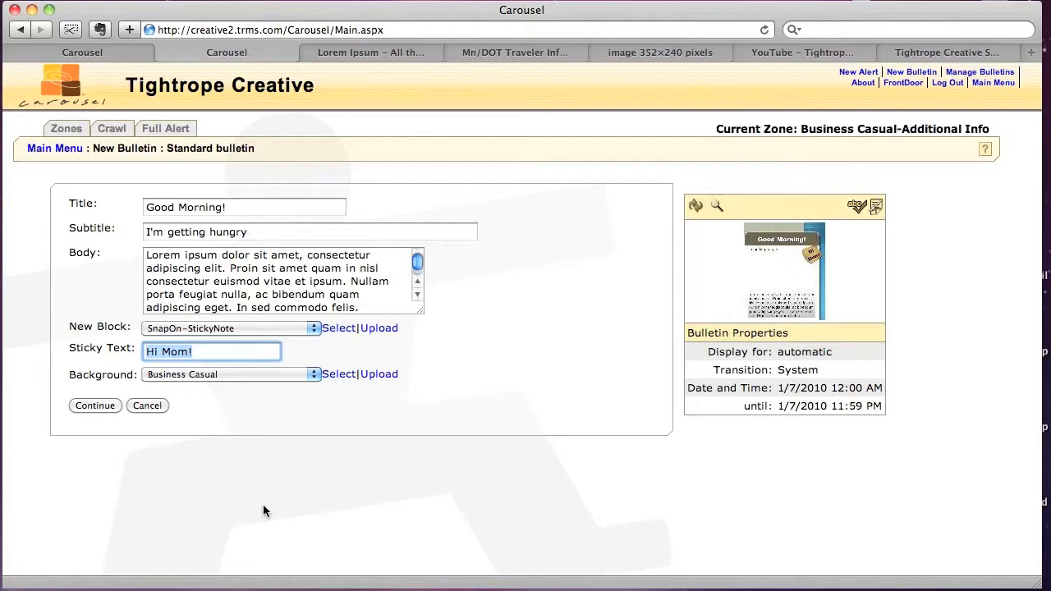
Enter 'Office Note' in the Sticky Text field and check the updated preview.
type("Office")
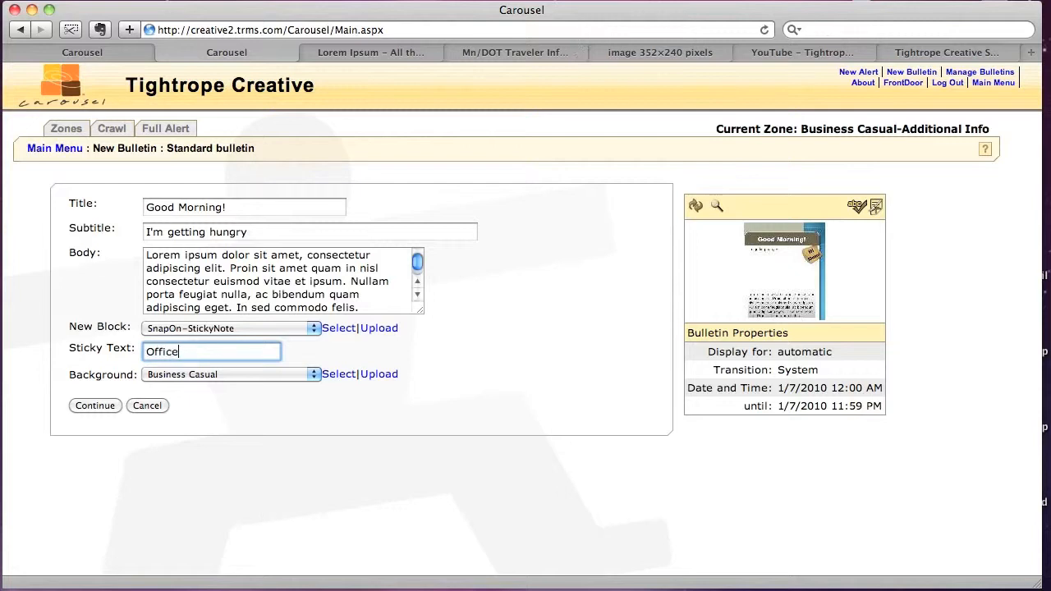
type("Note")
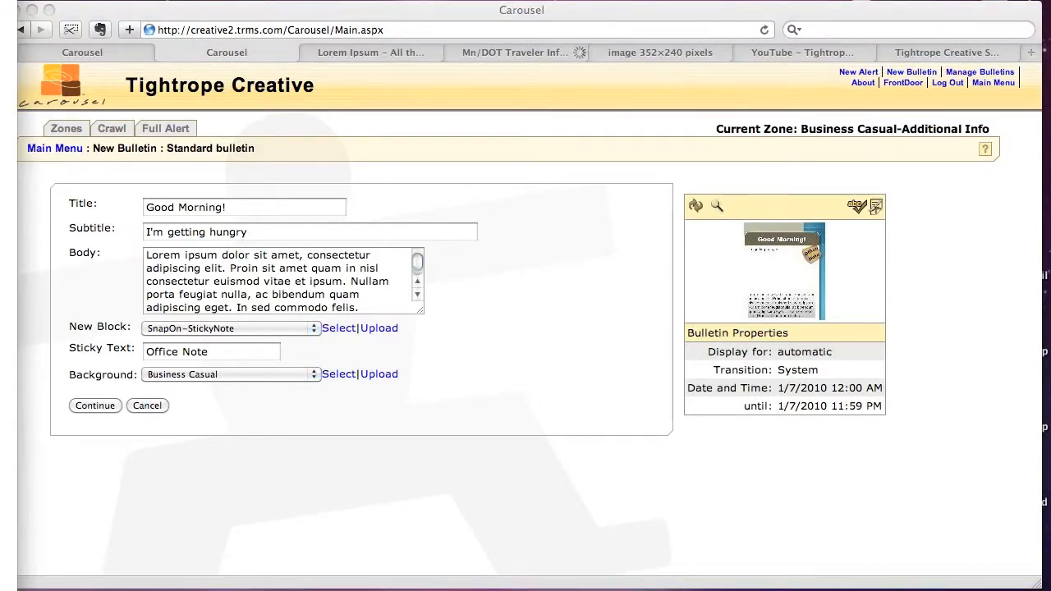
left_click(716, 206)
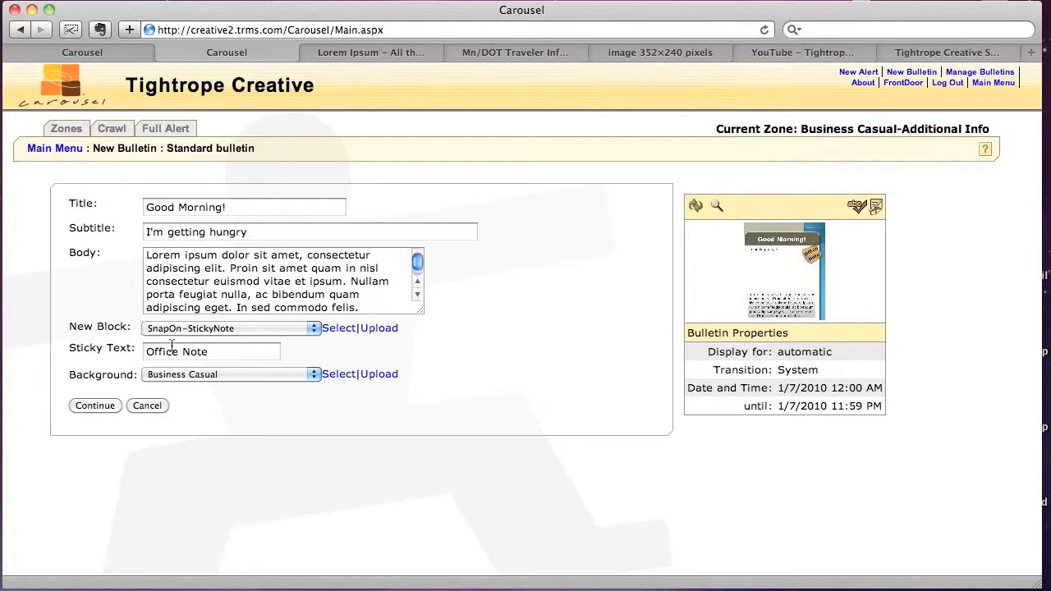
mouse_move(254, 332)
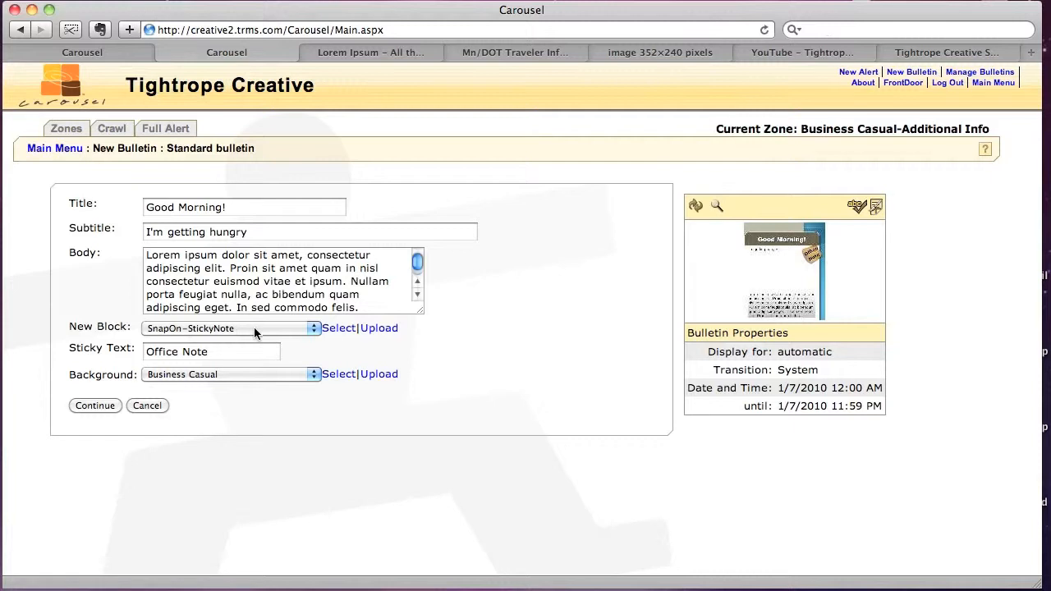
left_click(210, 351)
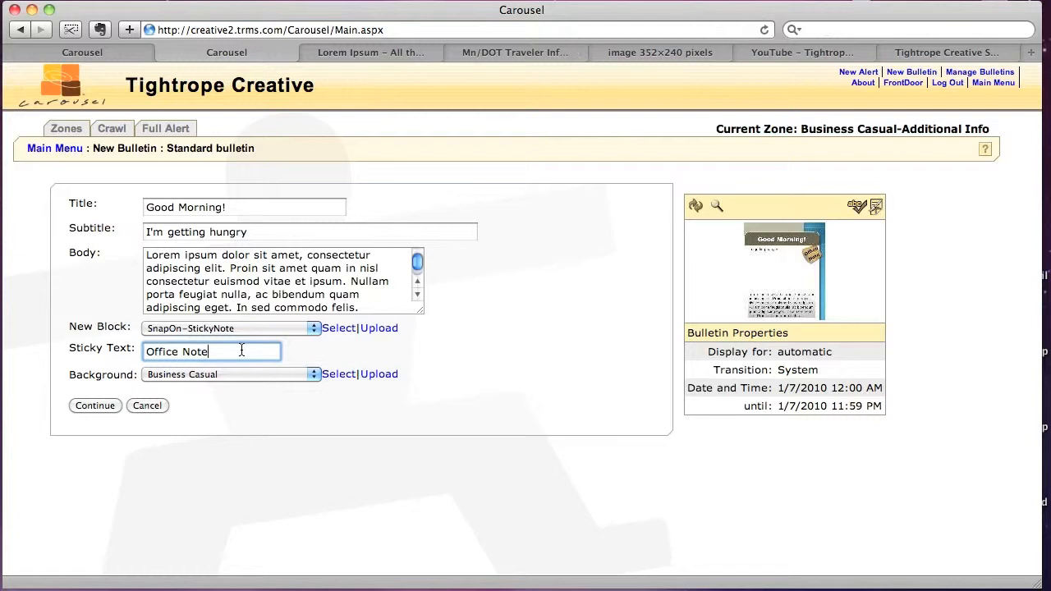
mouse_move(228, 318)
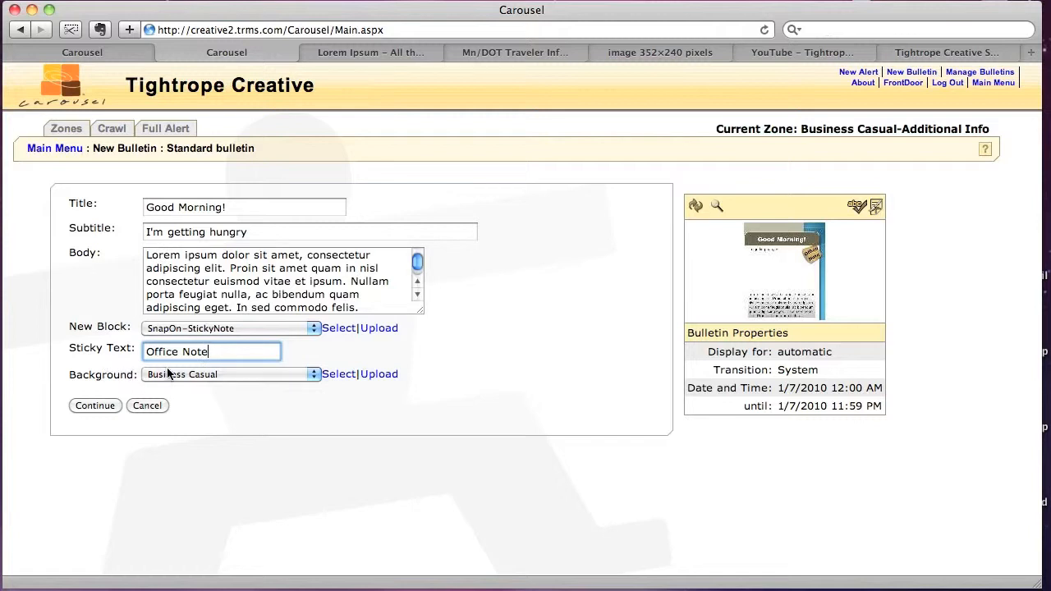
mouse_move(115, 55)
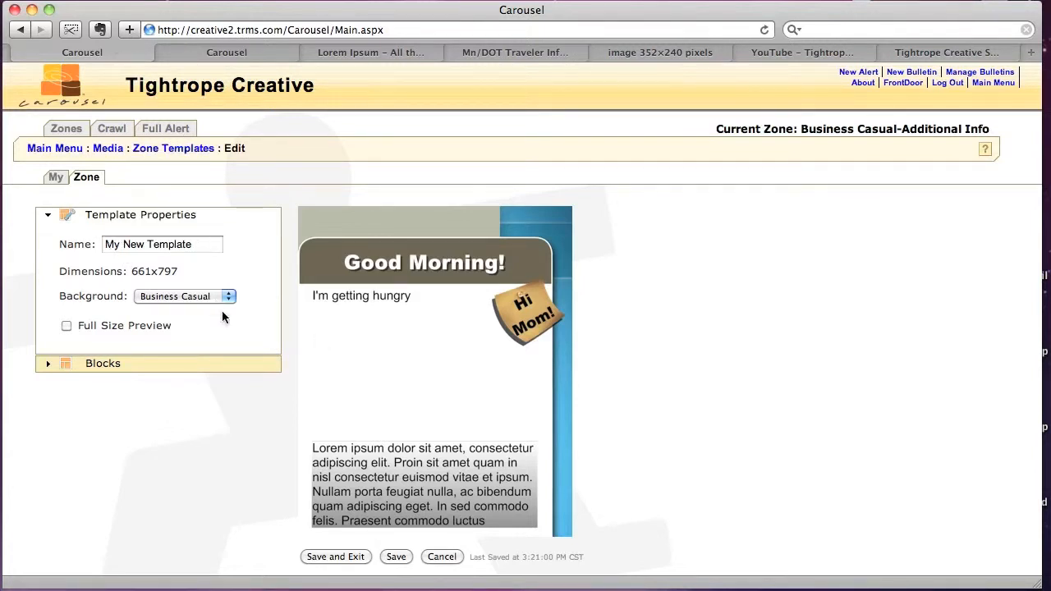
mouse_move(320, 213)
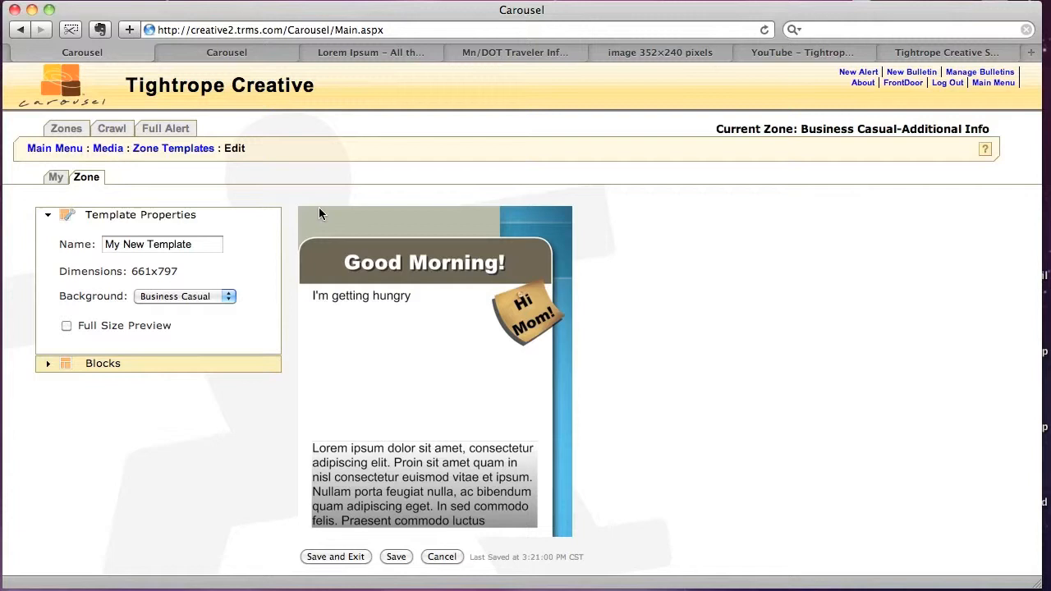
mouse_move(95, 326)
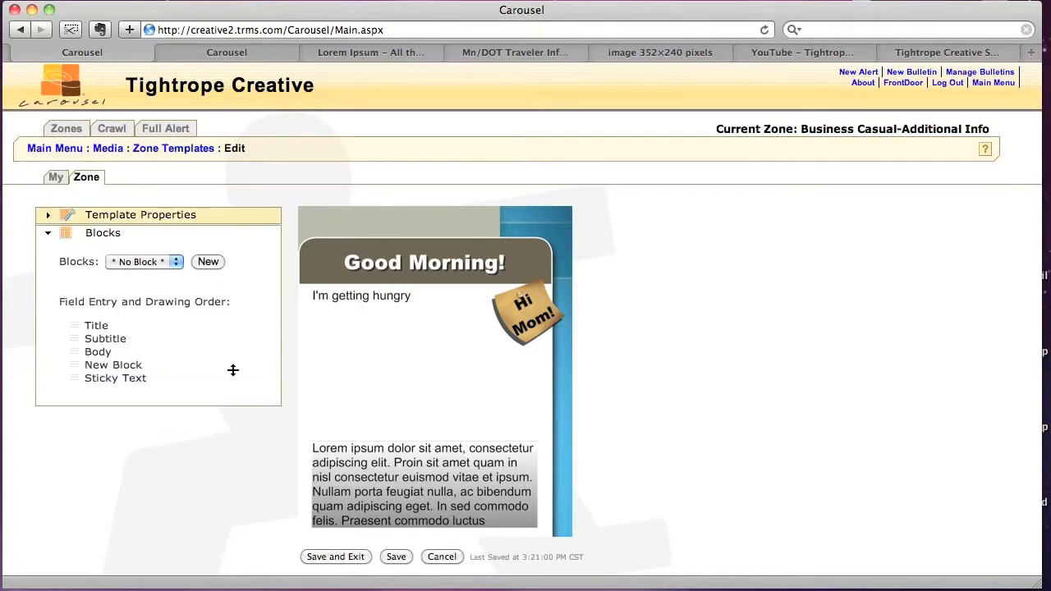
mouse_move(175, 322)
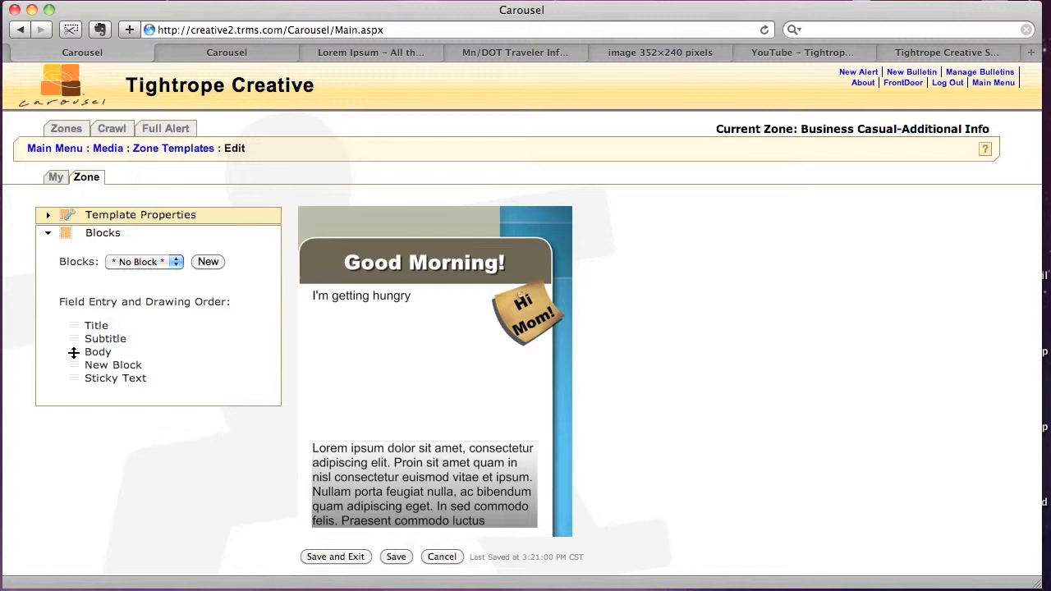
Drag Body below Sticky Text in the field entry order, then save the template.
left_click_drag(98, 351, 97, 379)
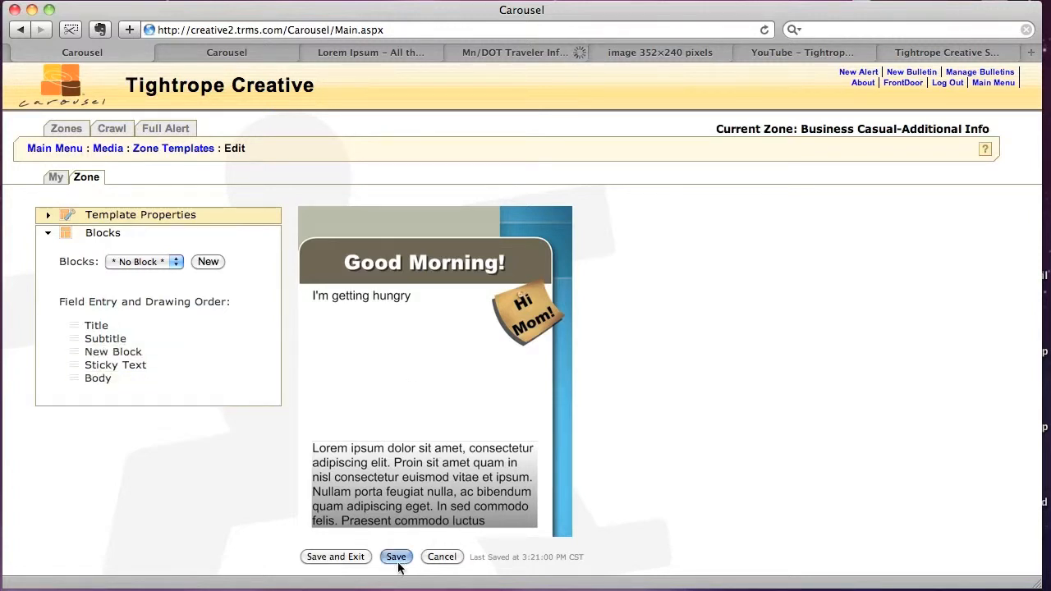
left_click(396, 557)
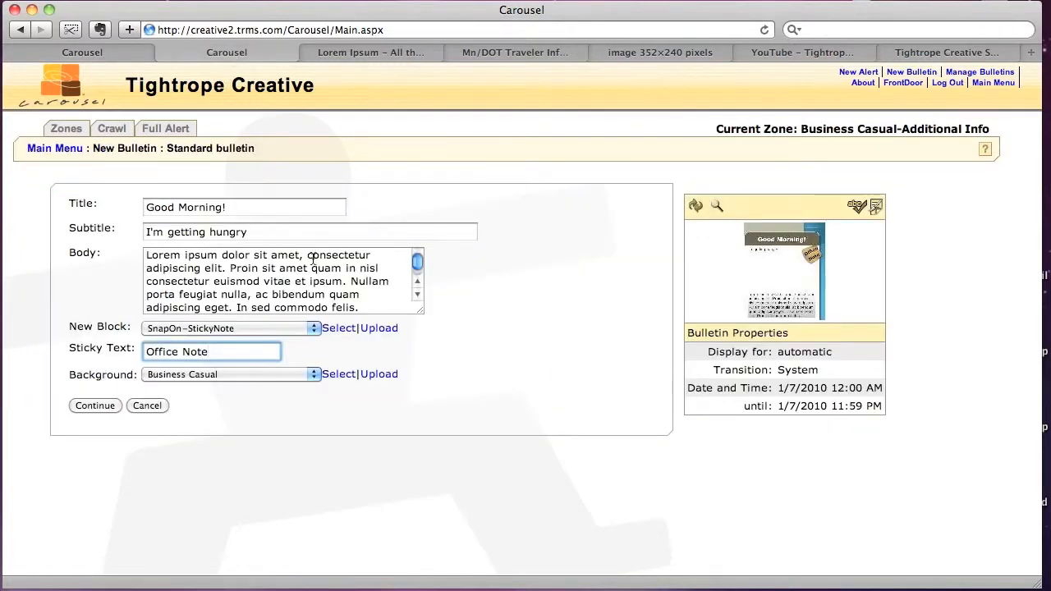
Start a New Bulletin from My New Template, then reopen the template for editing.
left_click(147, 405)
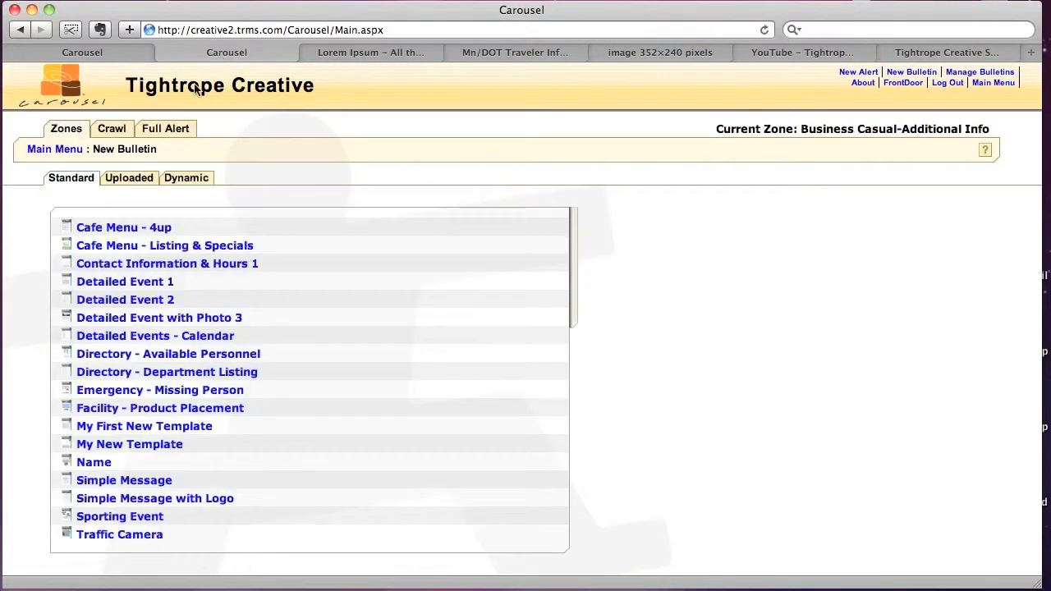
left_click(55, 148)
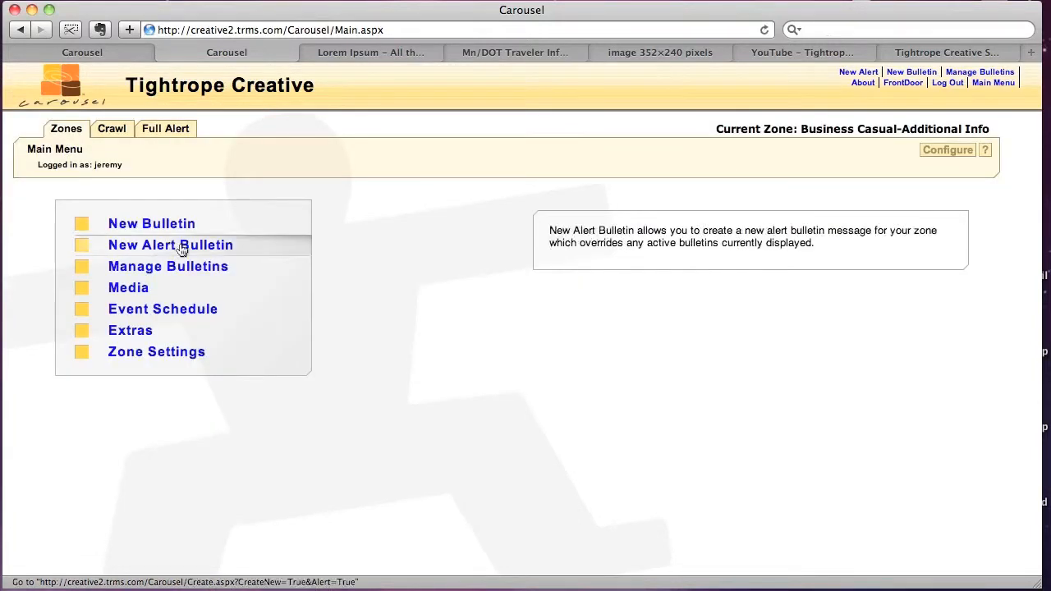
left_click(151, 223)
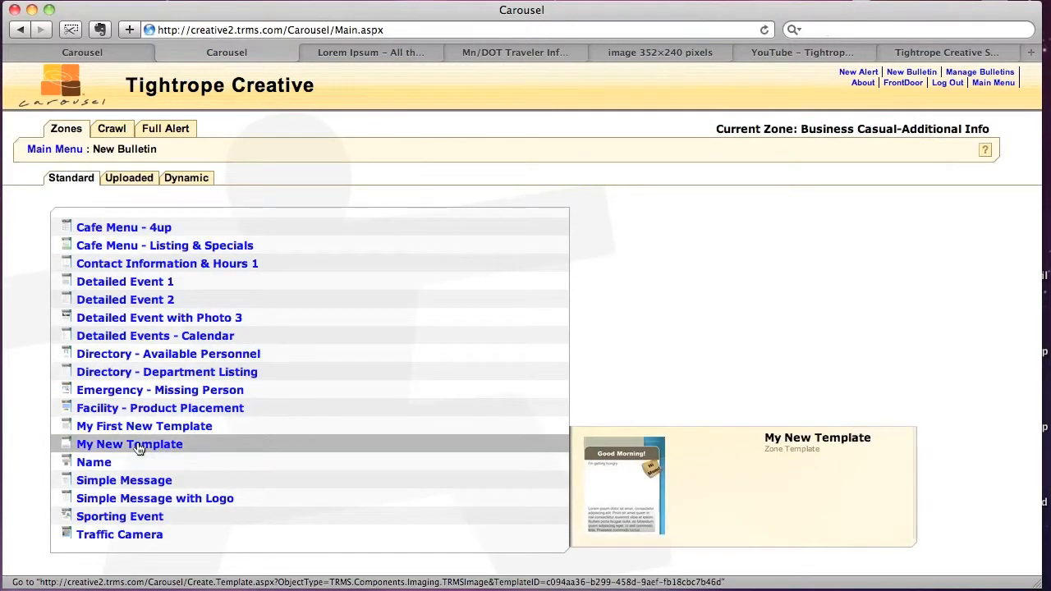
left_click(129, 443)
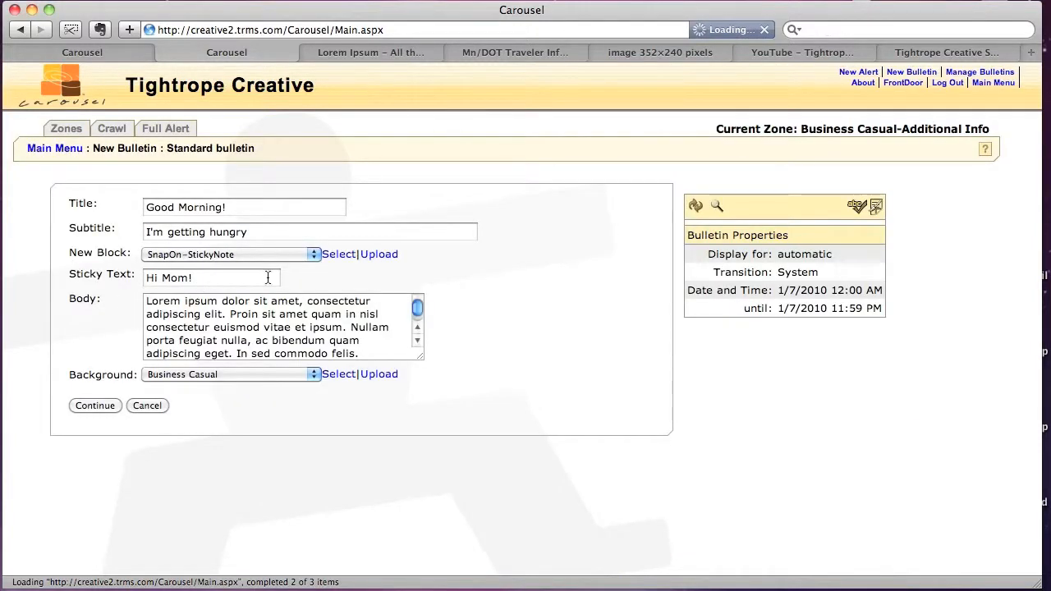
left_click(94, 406)
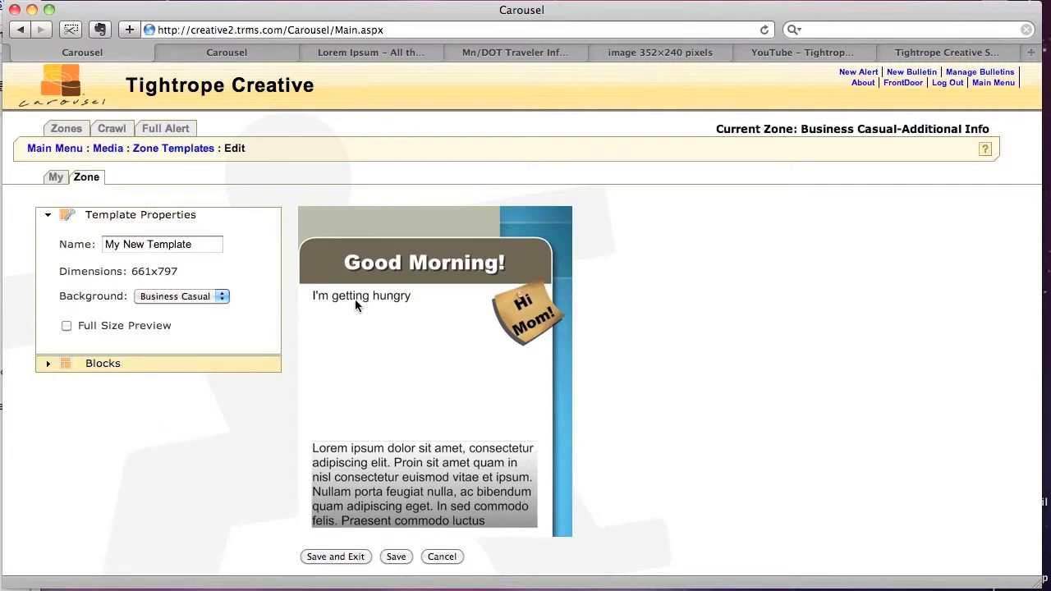
Wrap the 'I'm getting hungry' subtitle words in <b>, <u>, <i> and blue <font> tags.
left_click(362, 295)
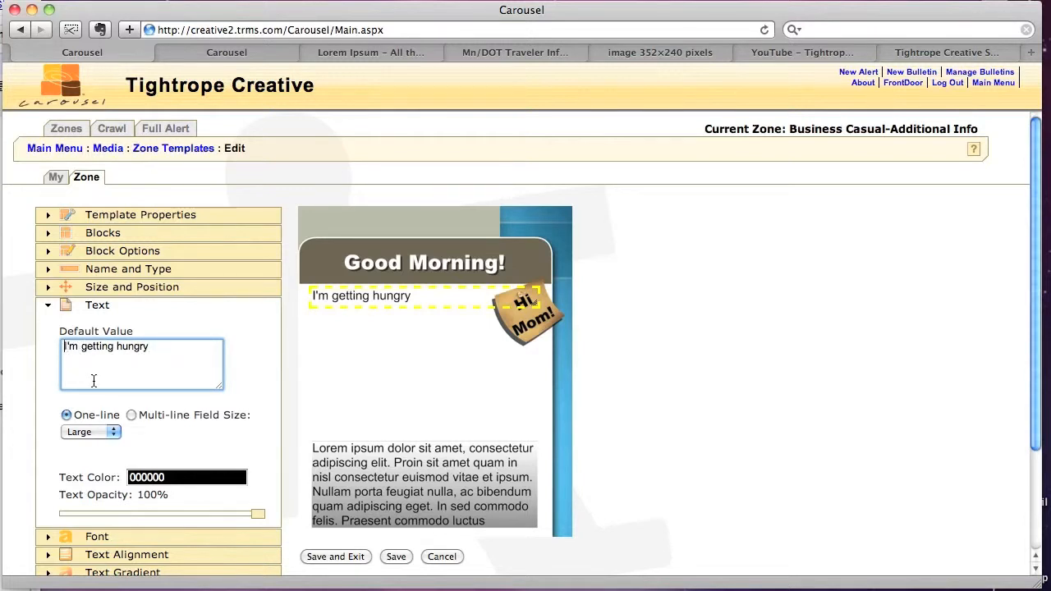
type("<b>")
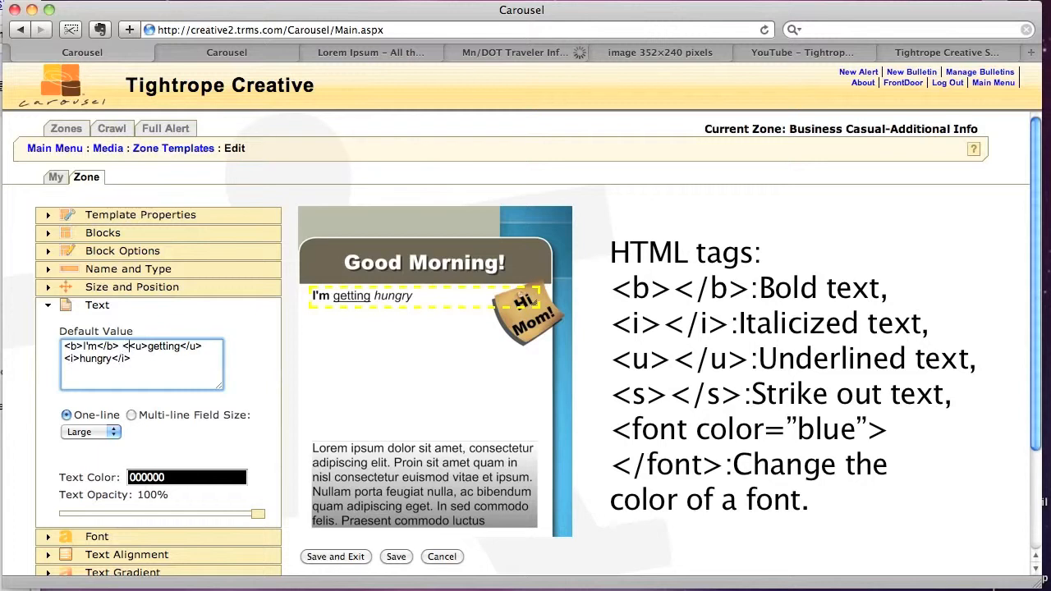
type("<font")
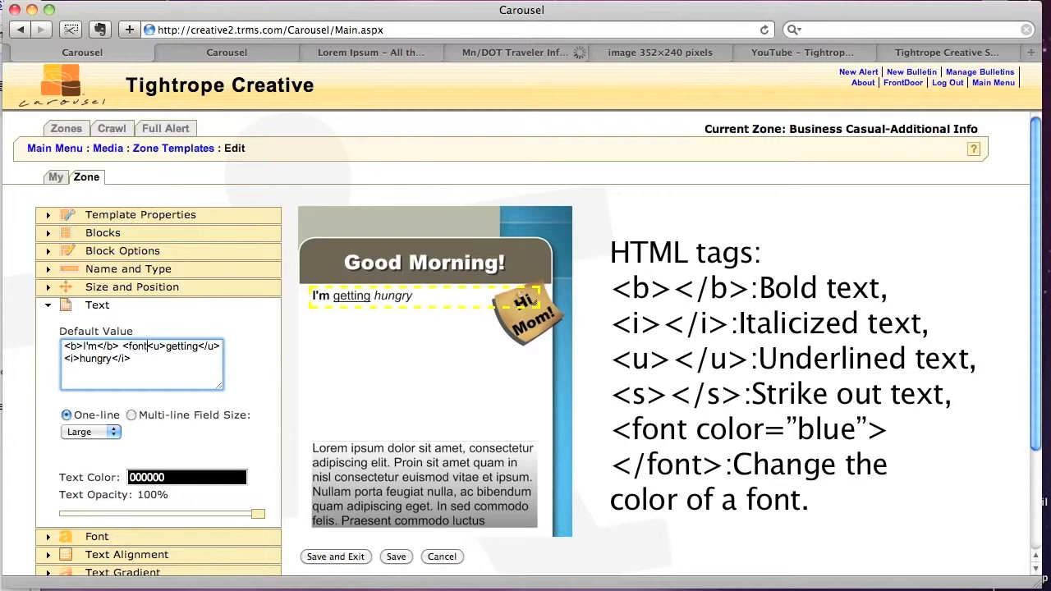
type("color=\"")
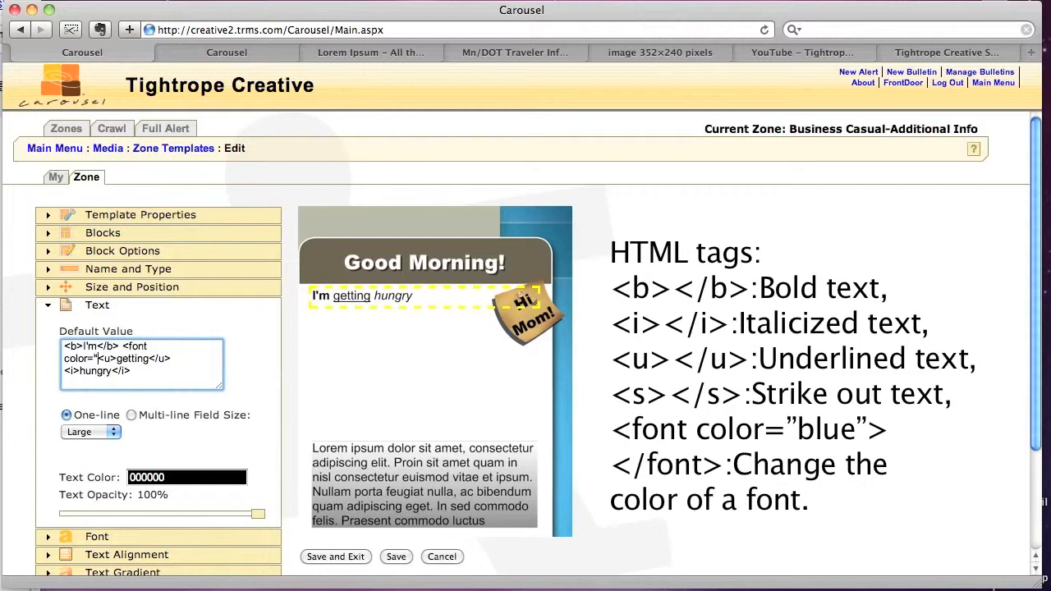
type("blue")
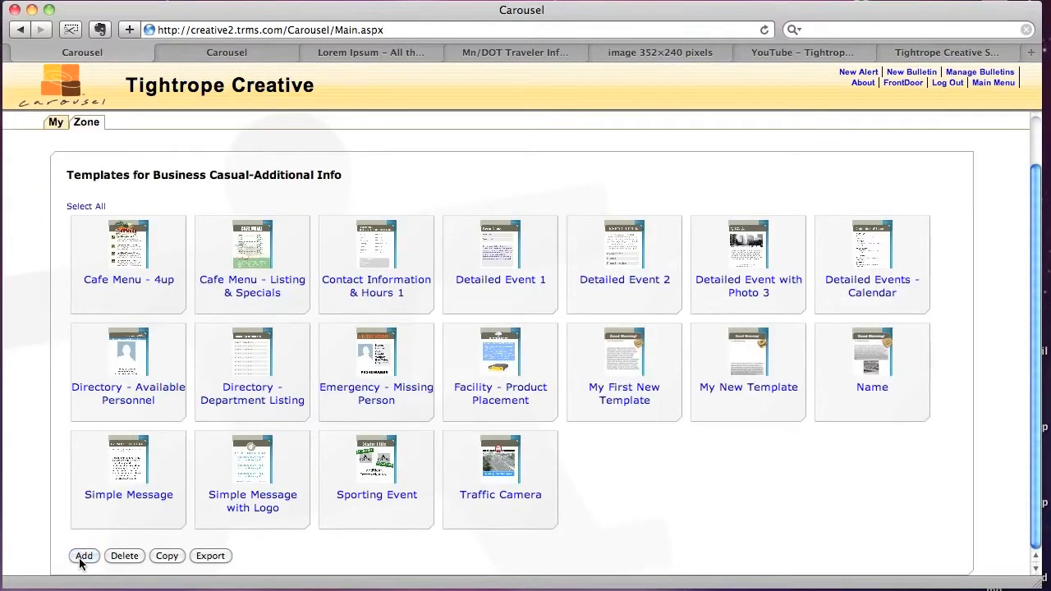
Create a new template for the zone and add a new block to it.
left_click(84, 555)
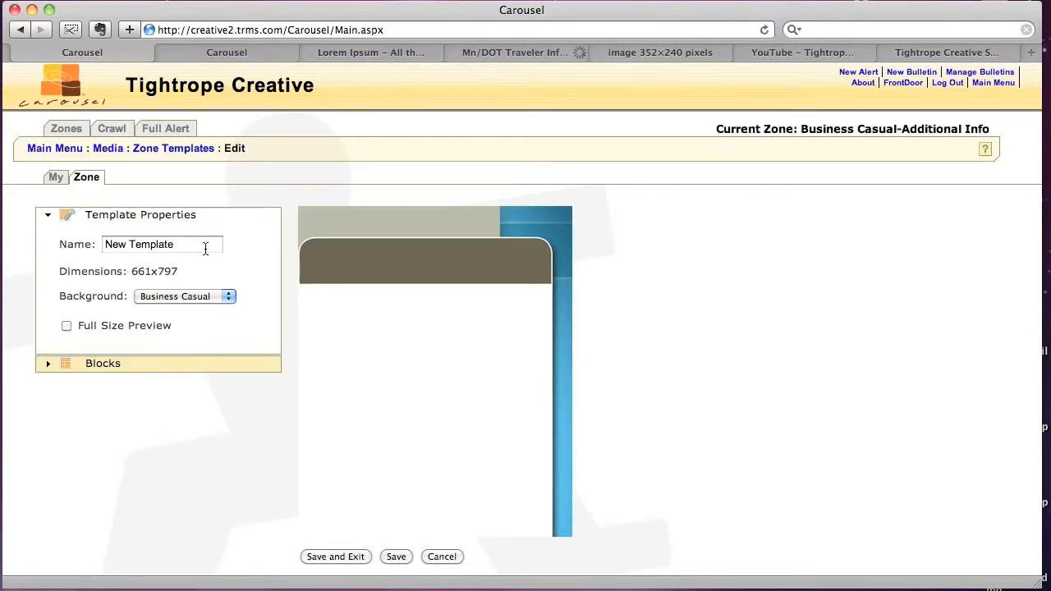
left_click(162, 244)
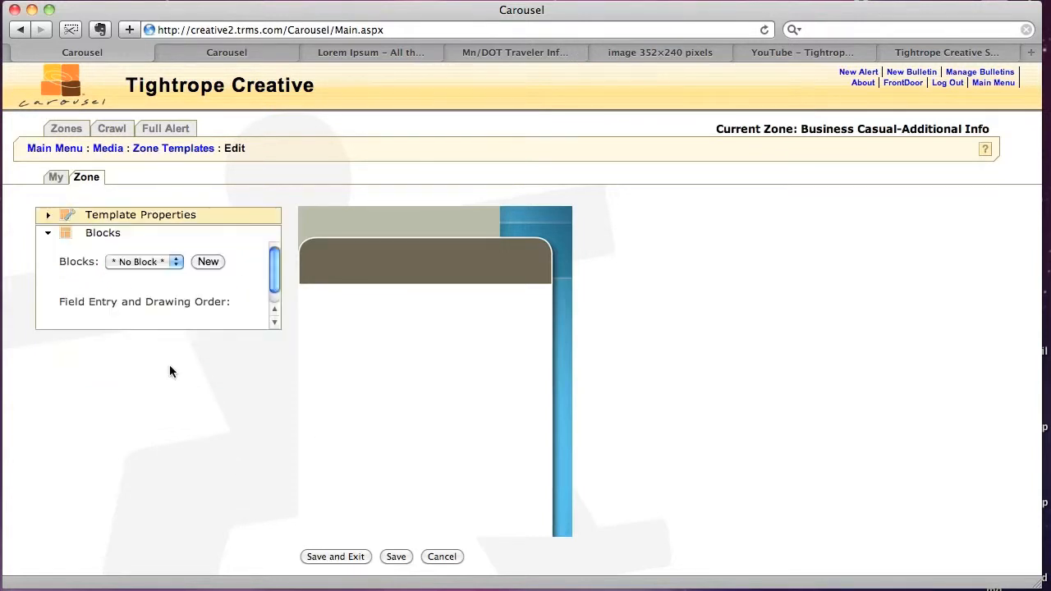
left_click(208, 261)
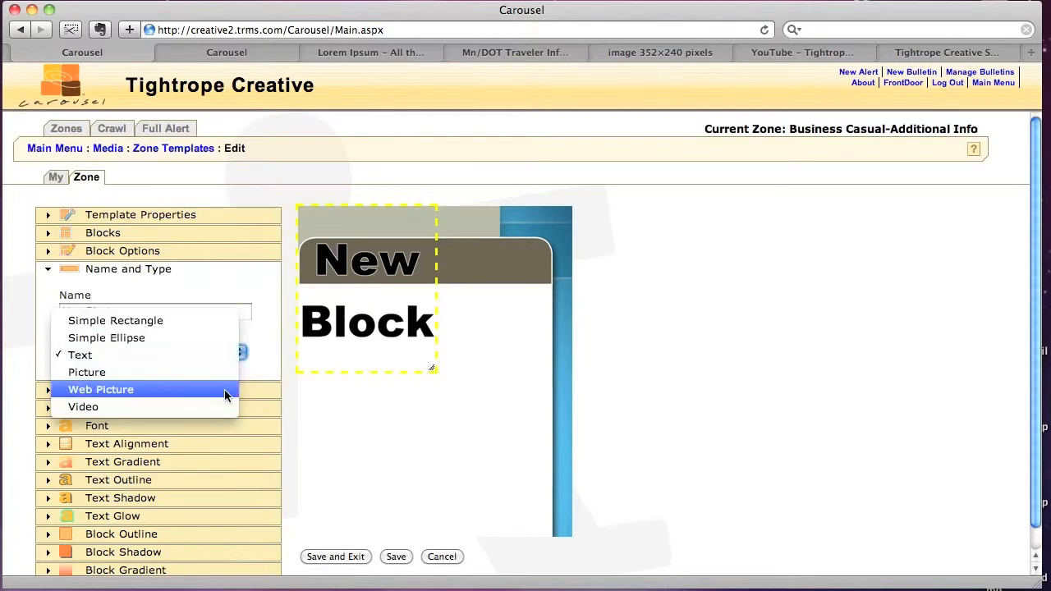
Make the new block a Web Picture and move it toward the page centre.
left_click(100, 389)
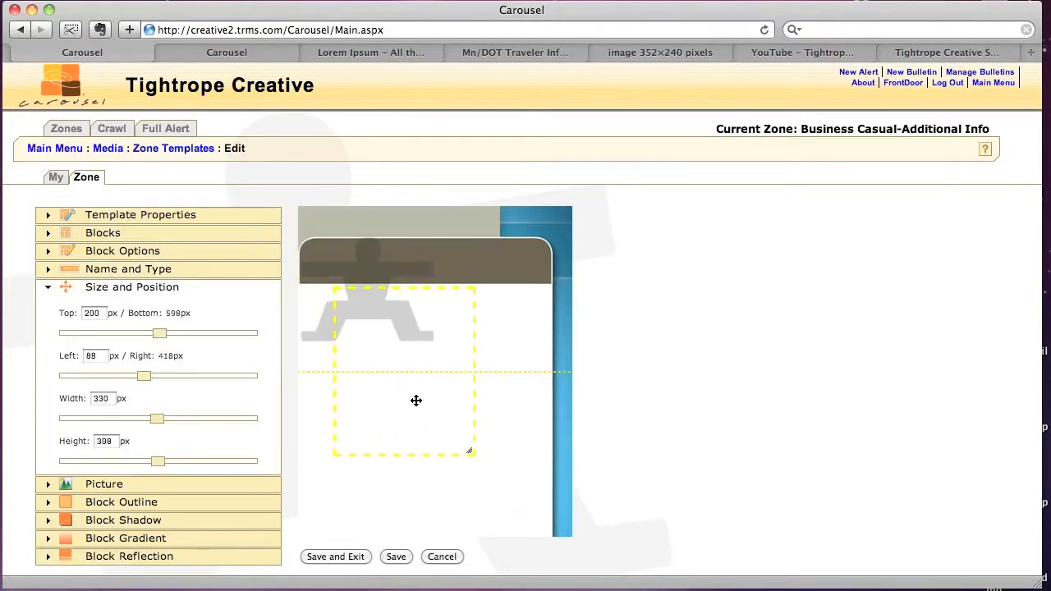
left_click(129, 268)
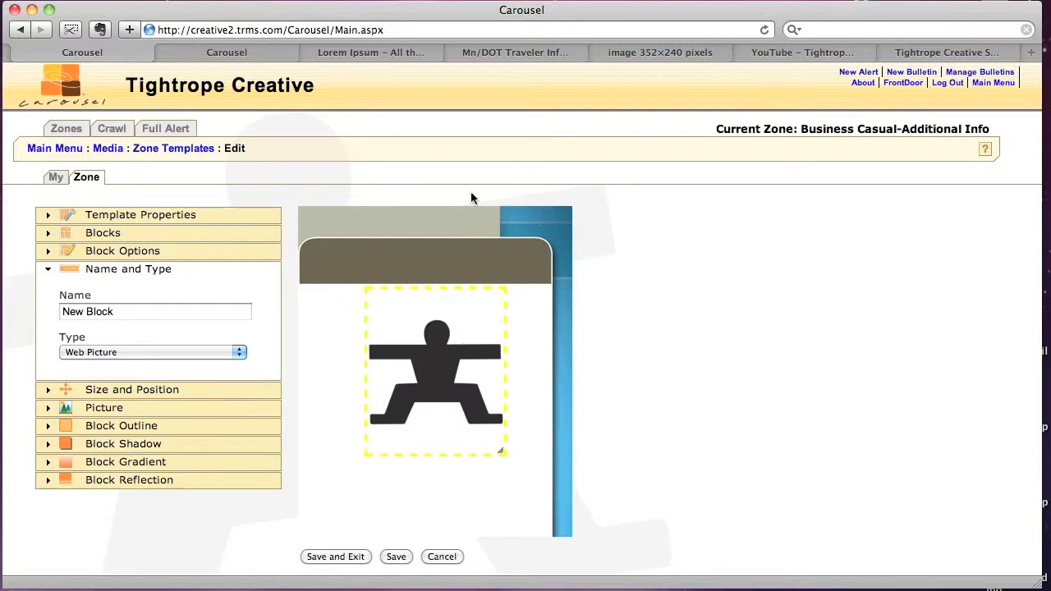
mouse_move(425, 205)
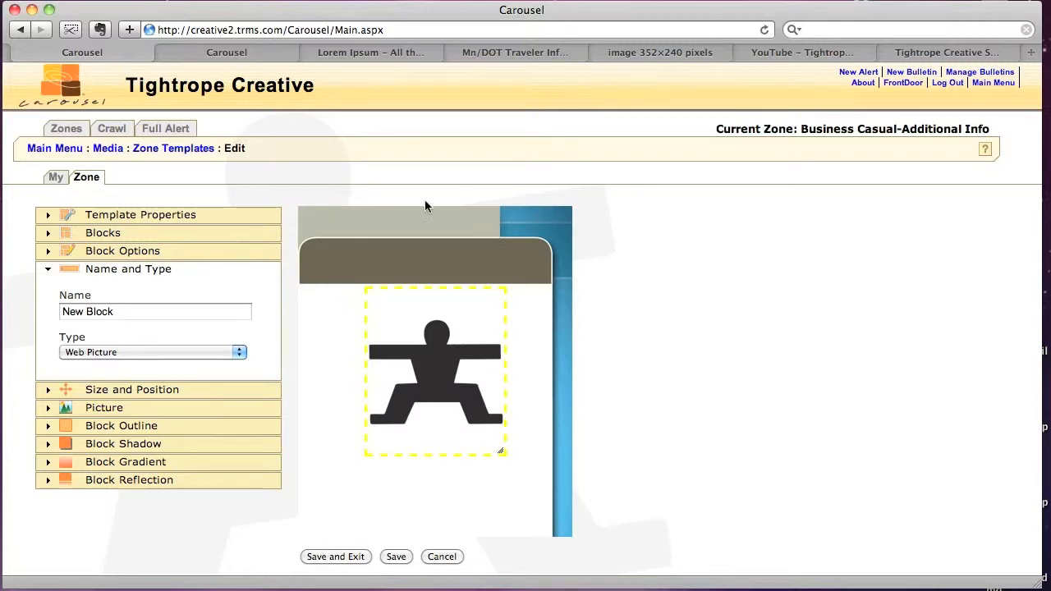
mouse_move(485, 198)
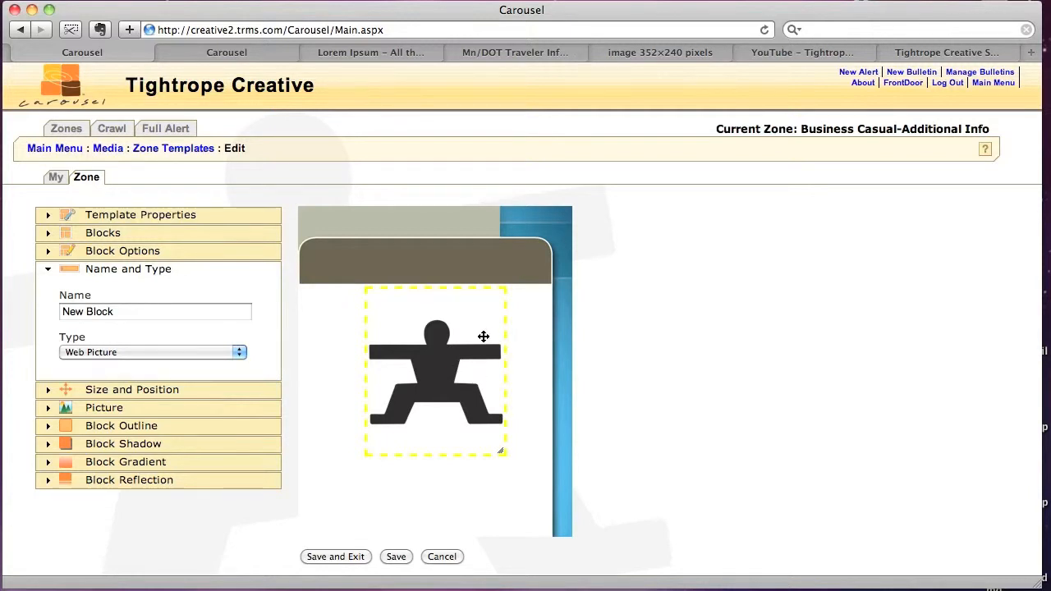
mouse_move(436, 265)
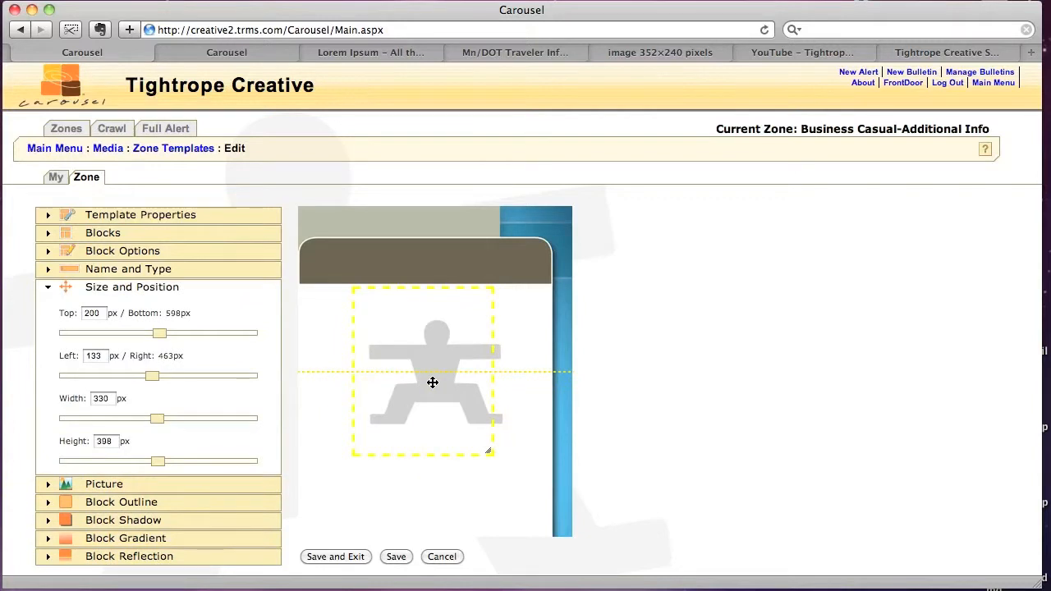
left_click(128, 268)
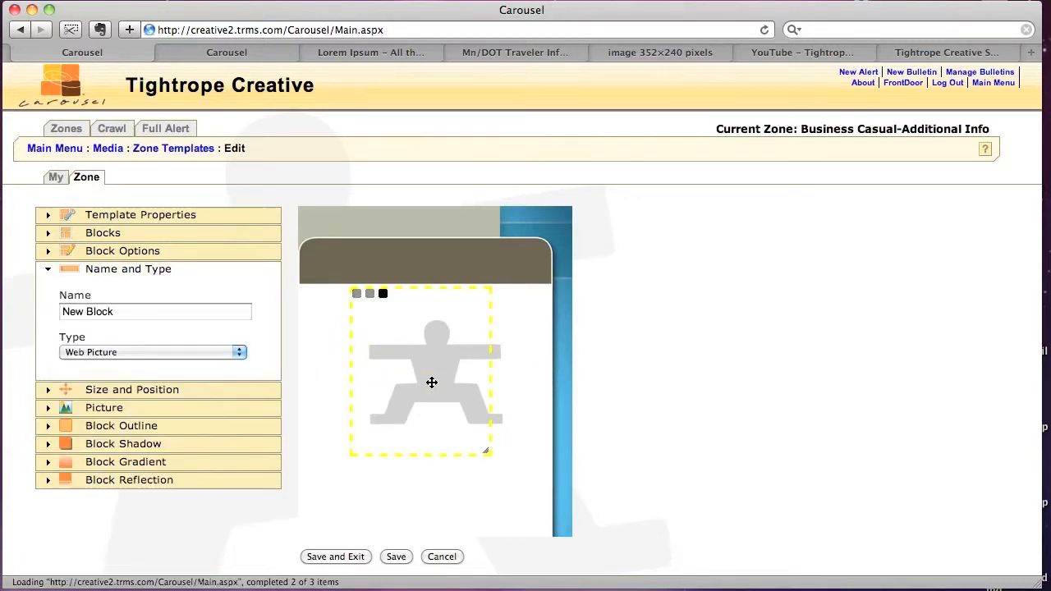
left_click(131, 390)
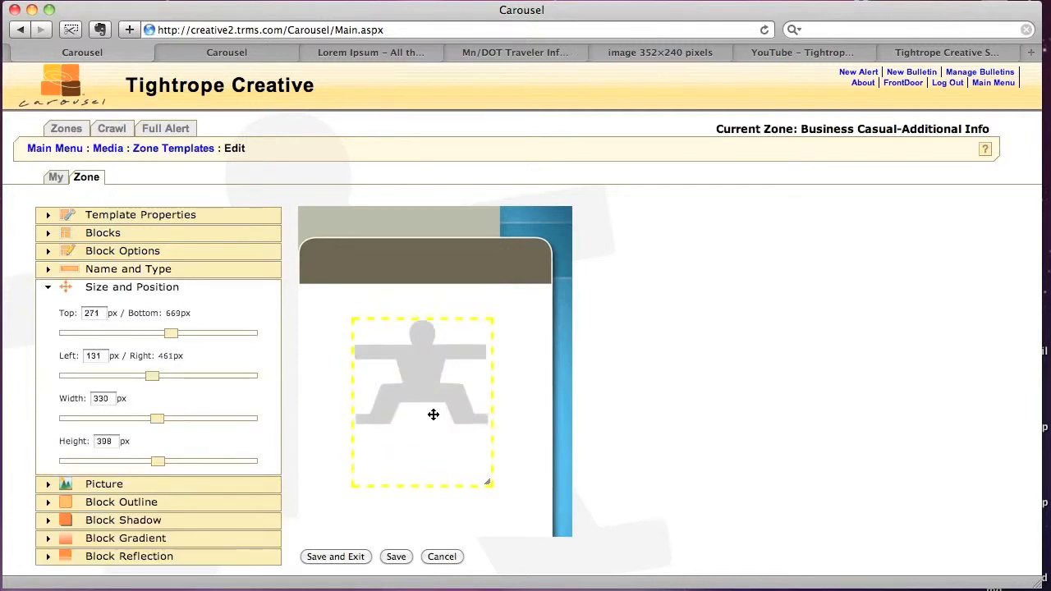
left_click(128, 268)
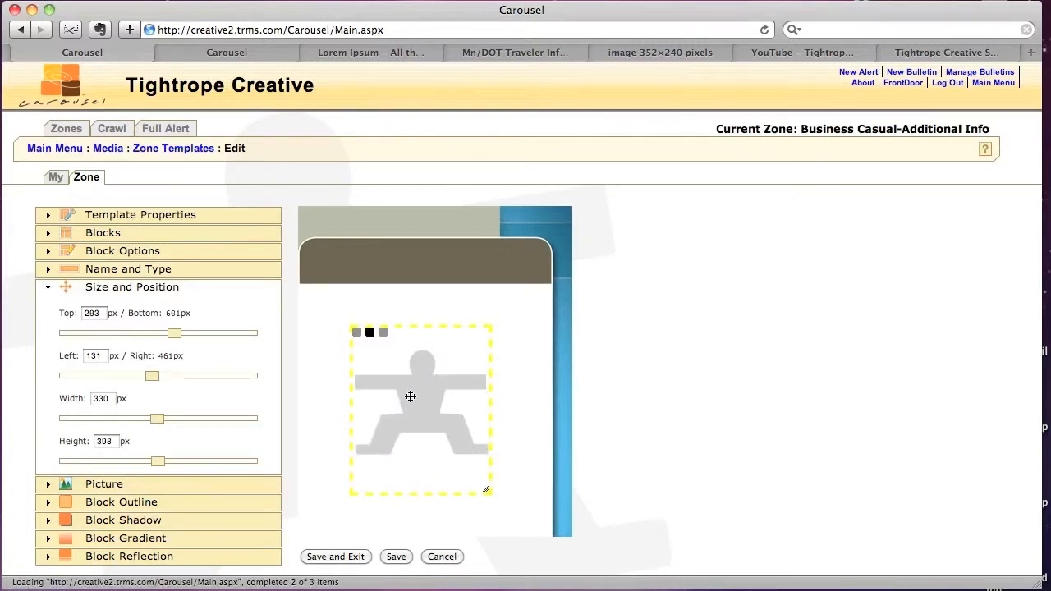
mouse_move(533, 410)
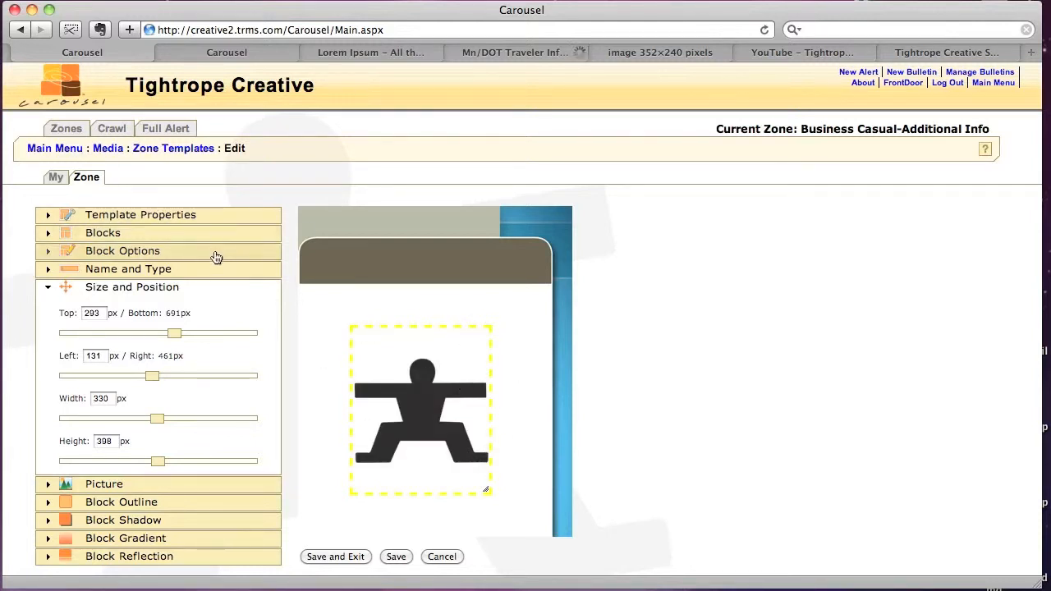
mouse_move(213, 238)
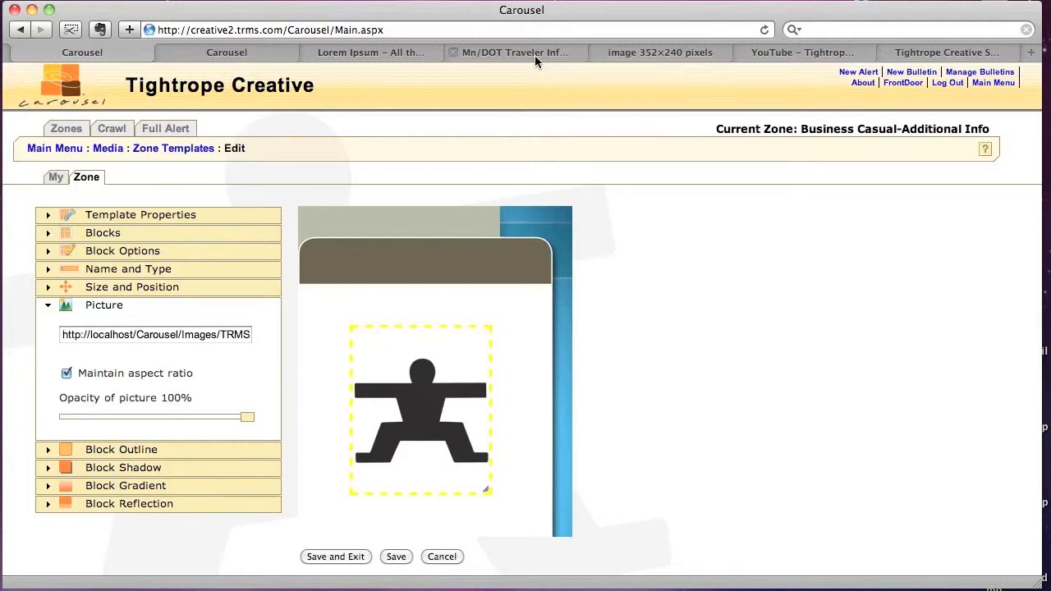
Copy the image address of the live Camera 626 image from Mn/DOT Traveler Information.
left_click(515, 51)
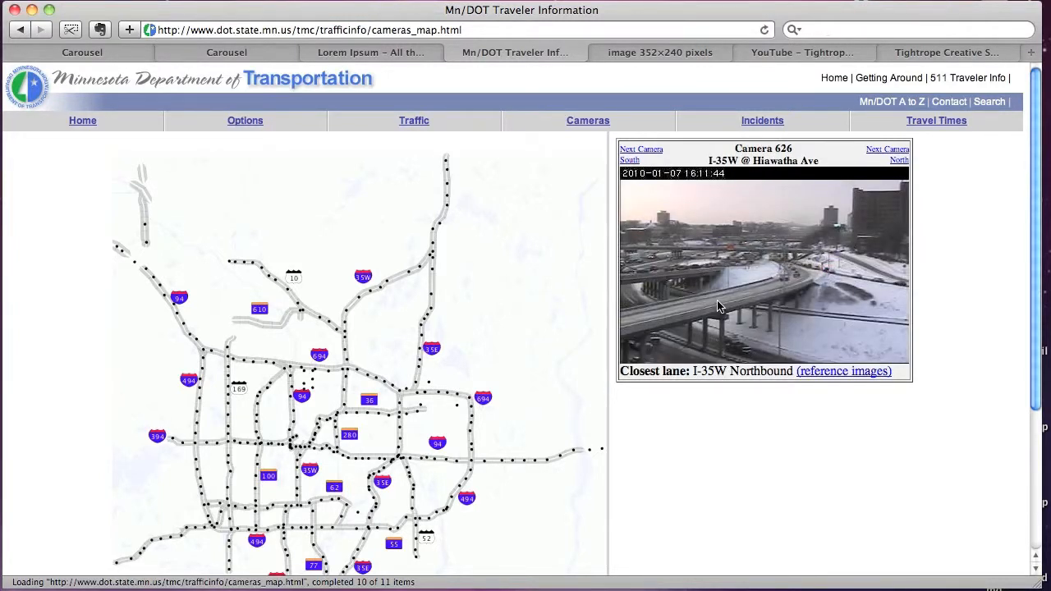
right_click(719, 306)
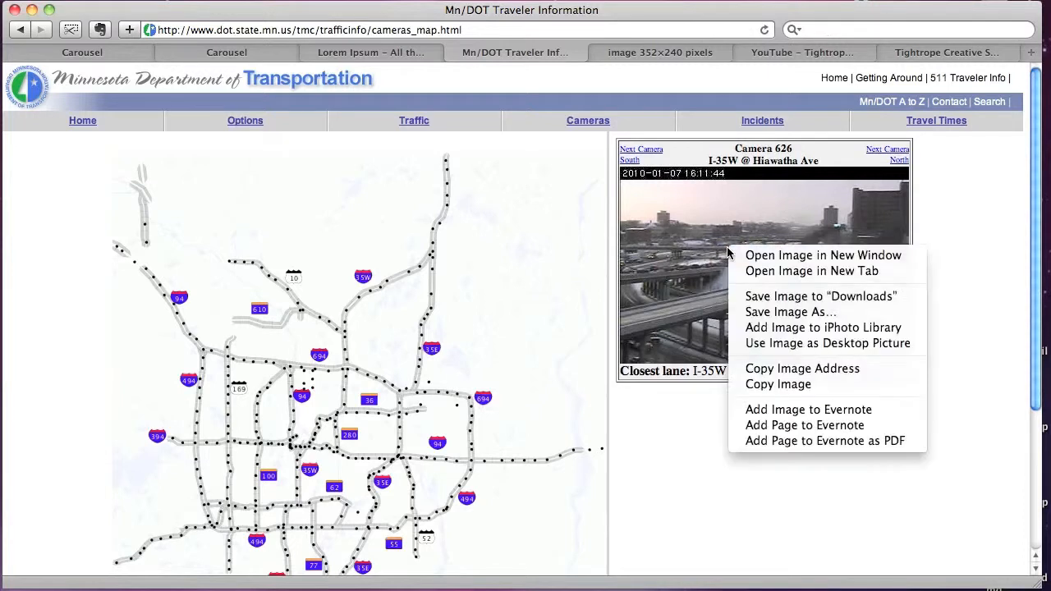
mouse_move(854, 363)
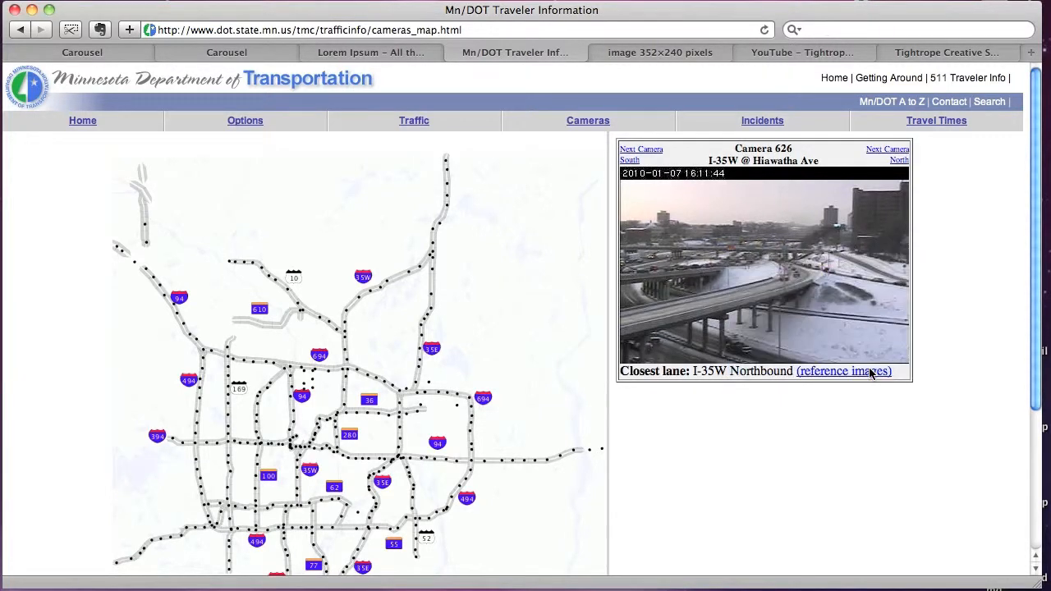
left_click(81, 52)
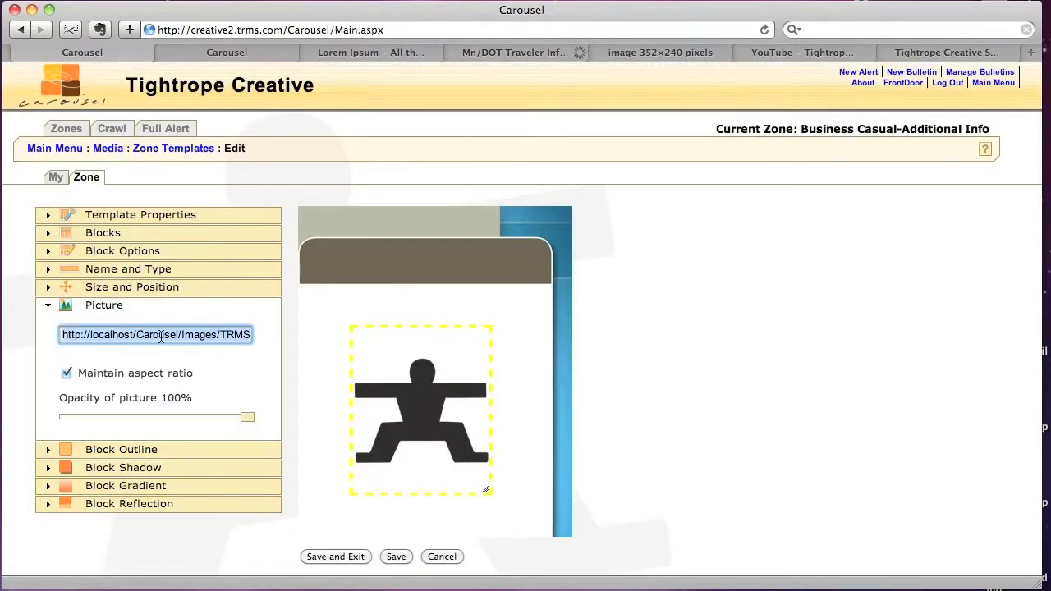
Paste the camera image address into the picture URL and enlarge the block to about 530×403.
right_click(156, 334)
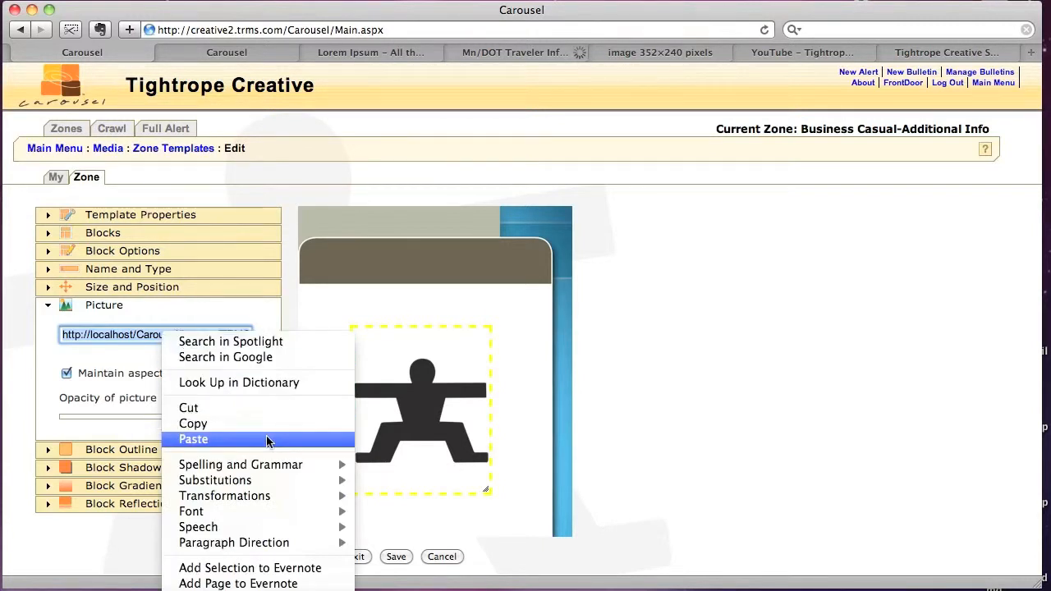
left_click(193, 440)
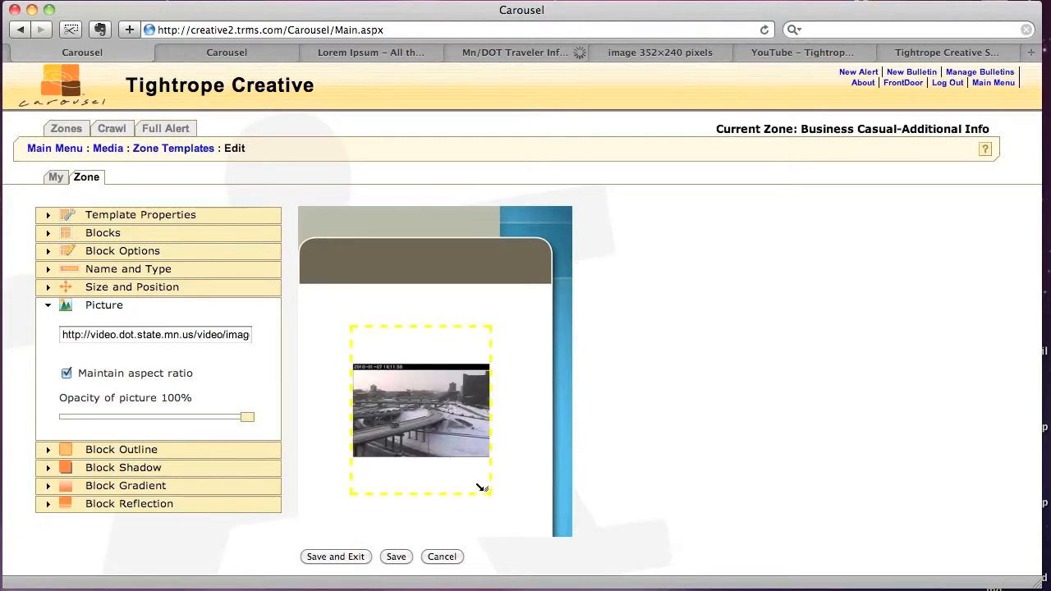
left_click(131, 287)
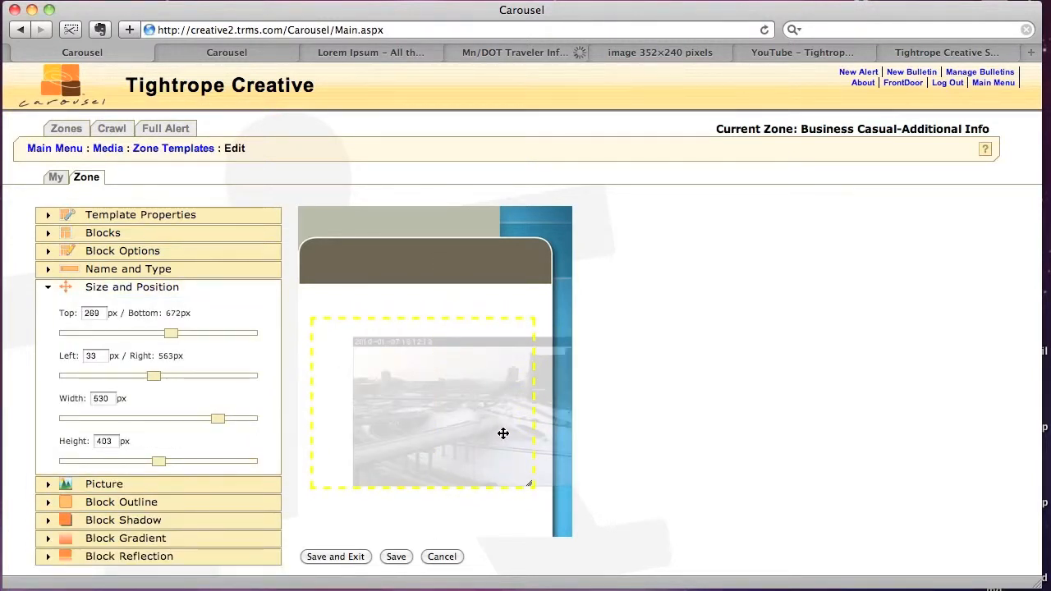
left_click(132, 286)
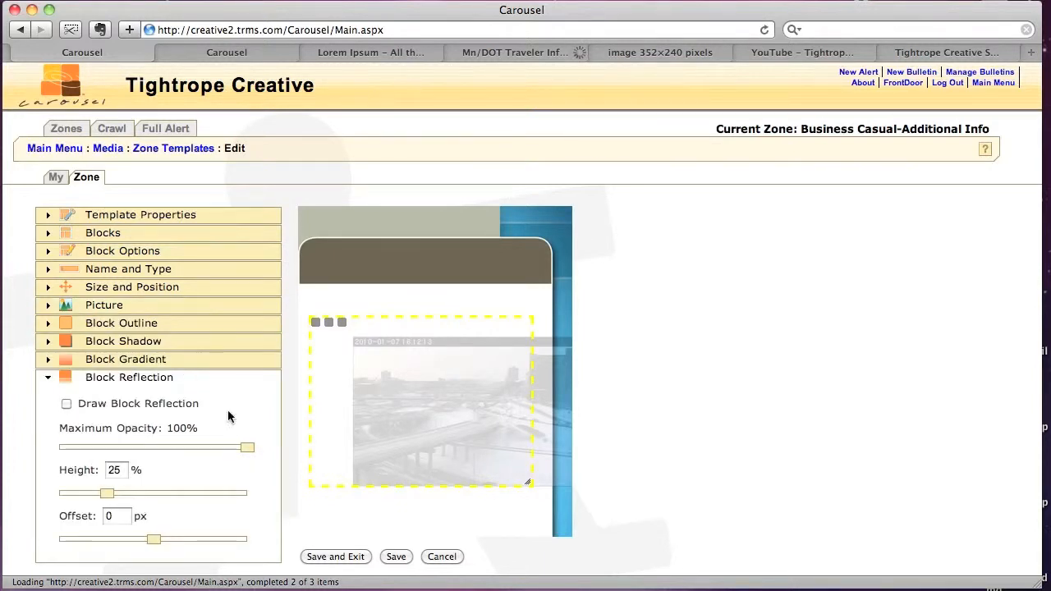
mouse_move(128, 381)
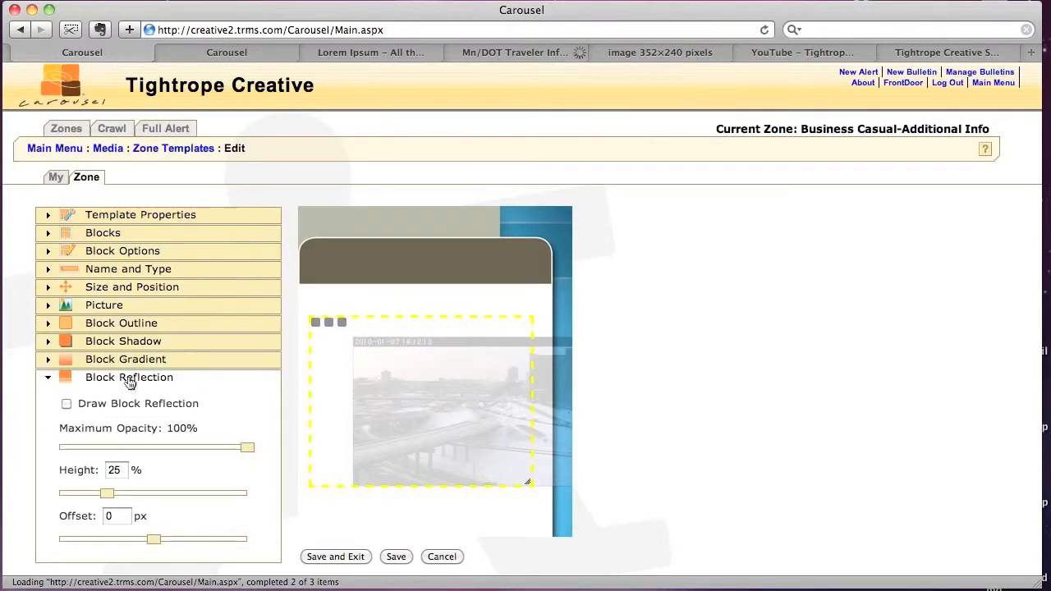
Turn on the block outline and widen it to 9 pixels.
left_click(123, 341)
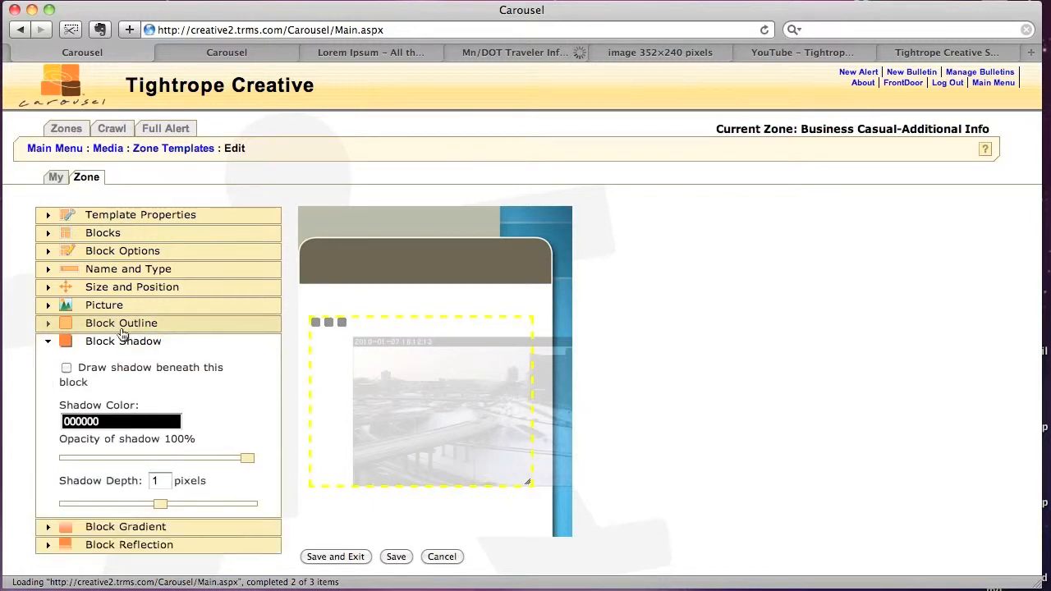
left_click(121, 323)
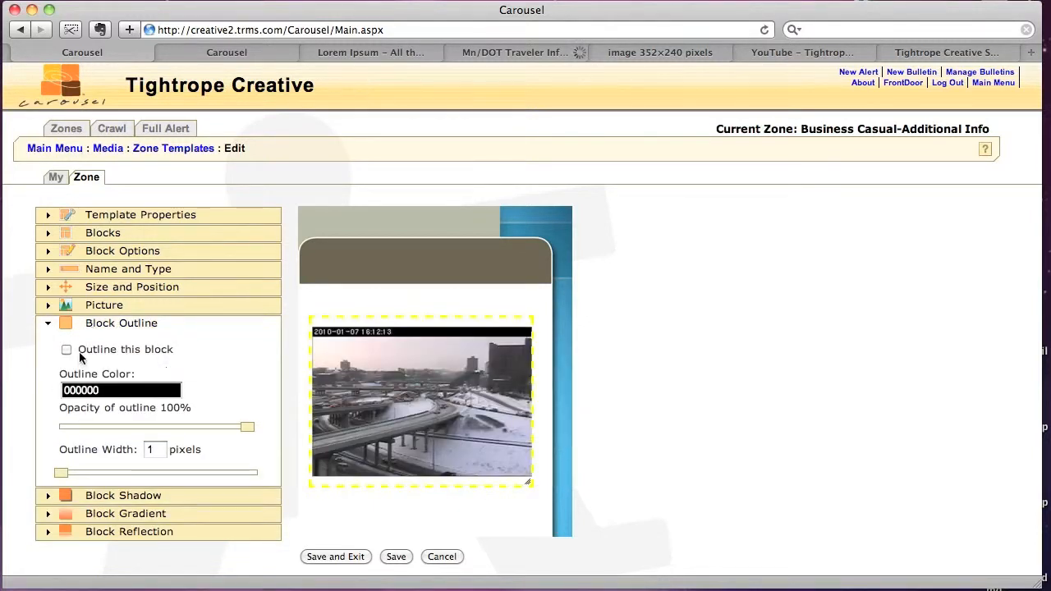
left_click(66, 349)
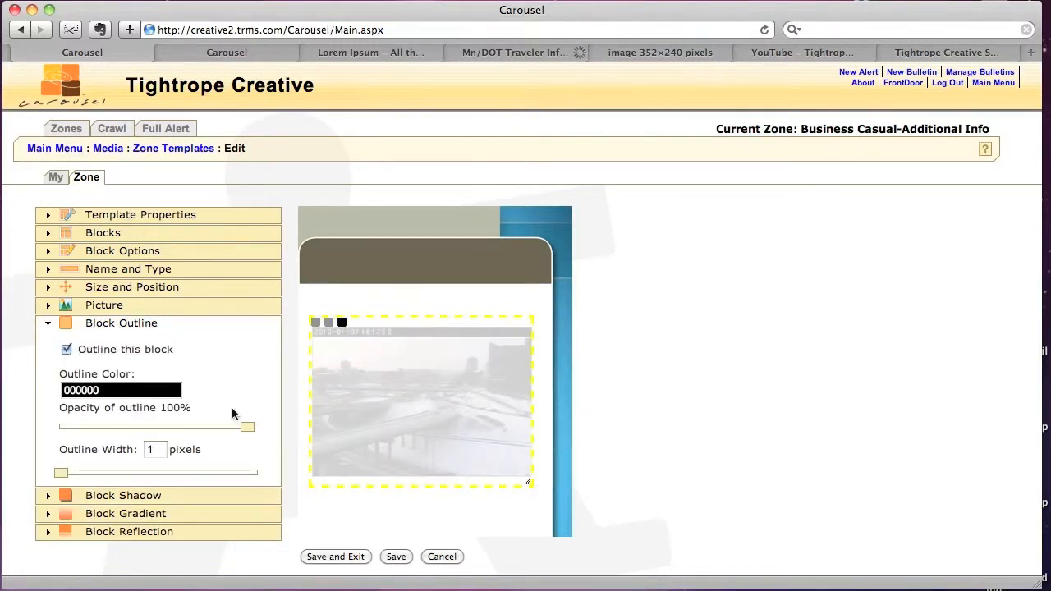
left_click_drag(59, 472, 70, 472)
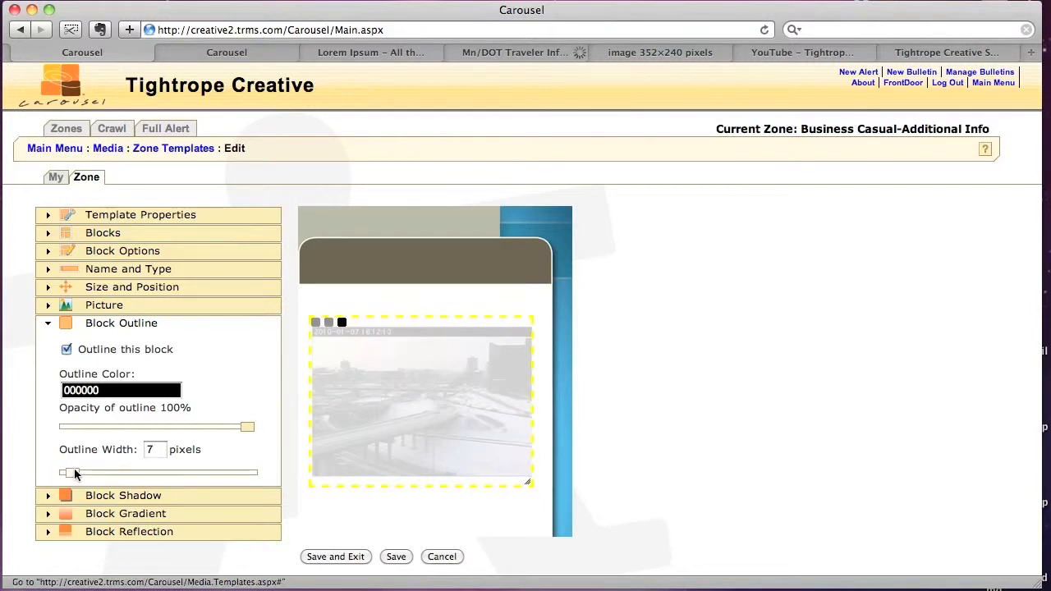
left_click_drag(64, 472, 77, 472)
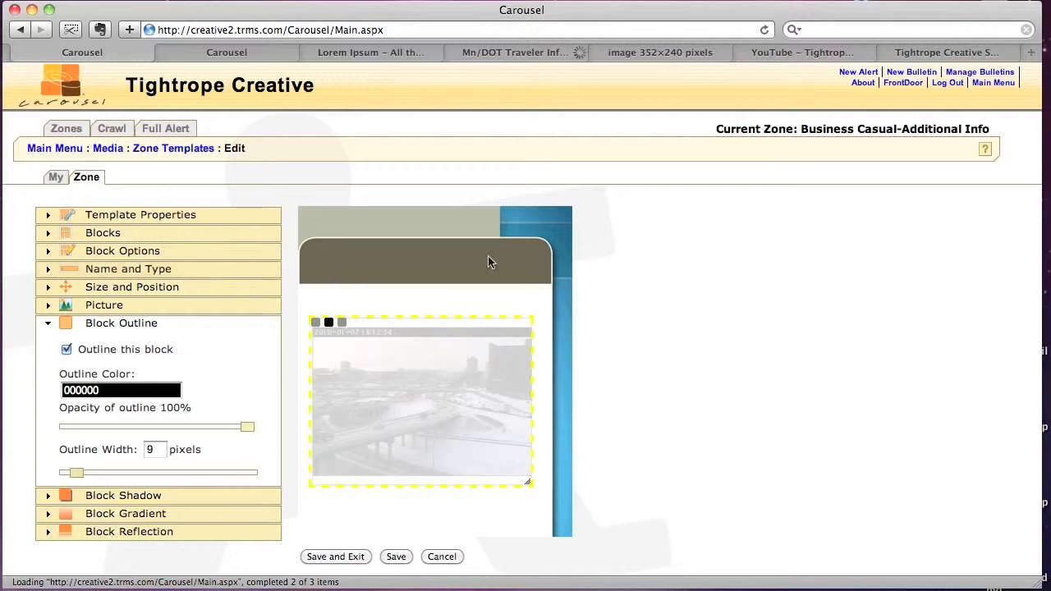
Deselect and reselect the picture block to preview the thick black outline.
left_click(140, 214)
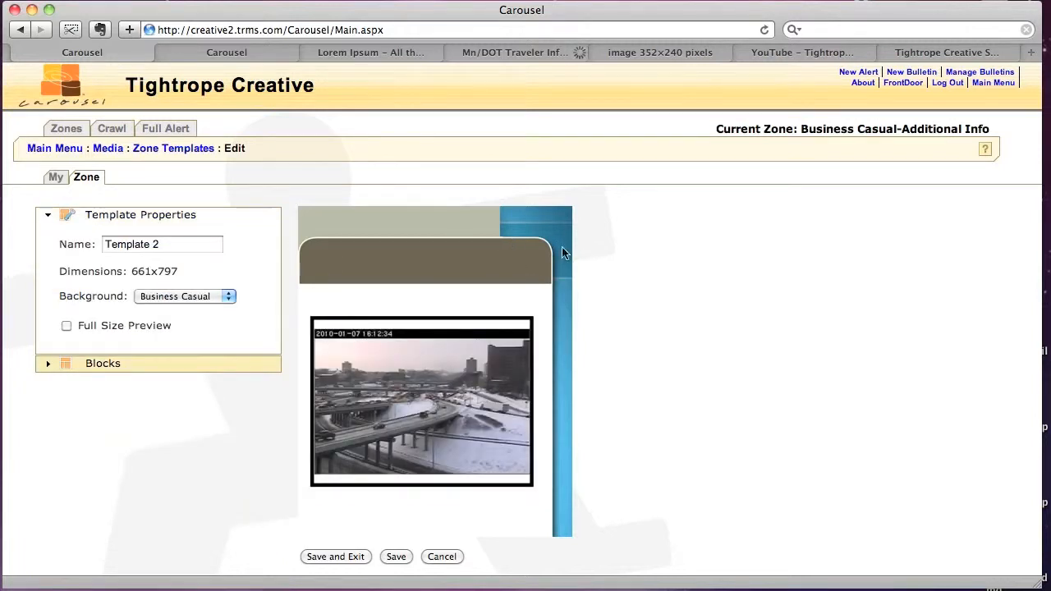
left_click(421, 401)
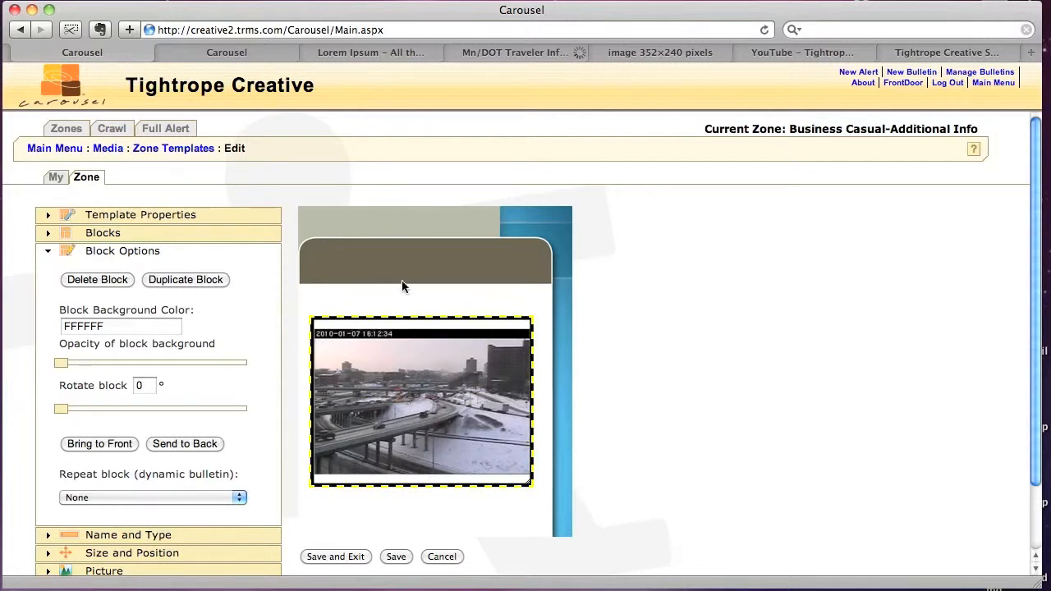
left_click(139, 214)
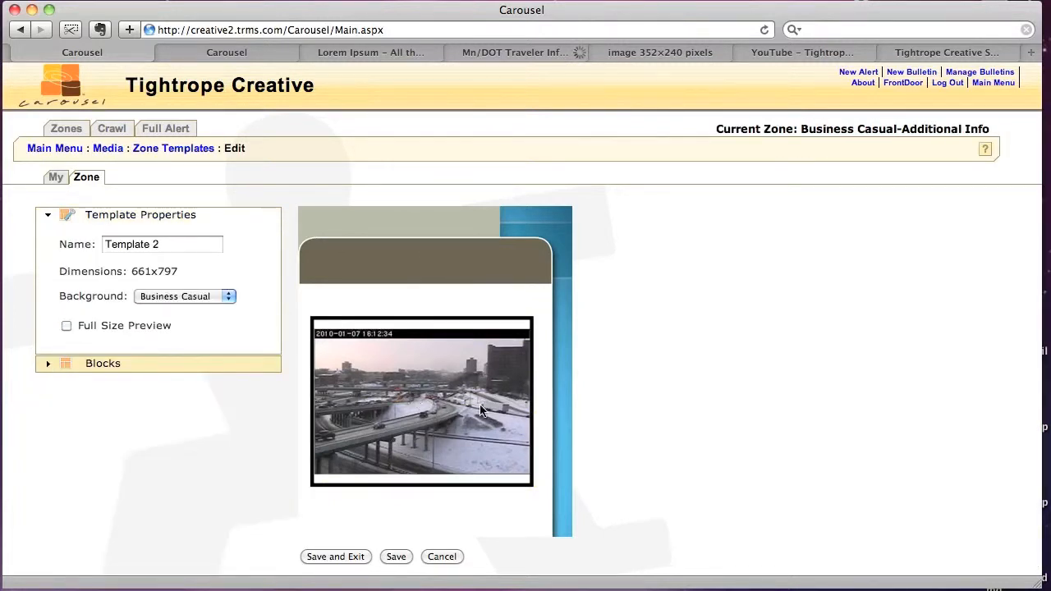
left_click(422, 402)
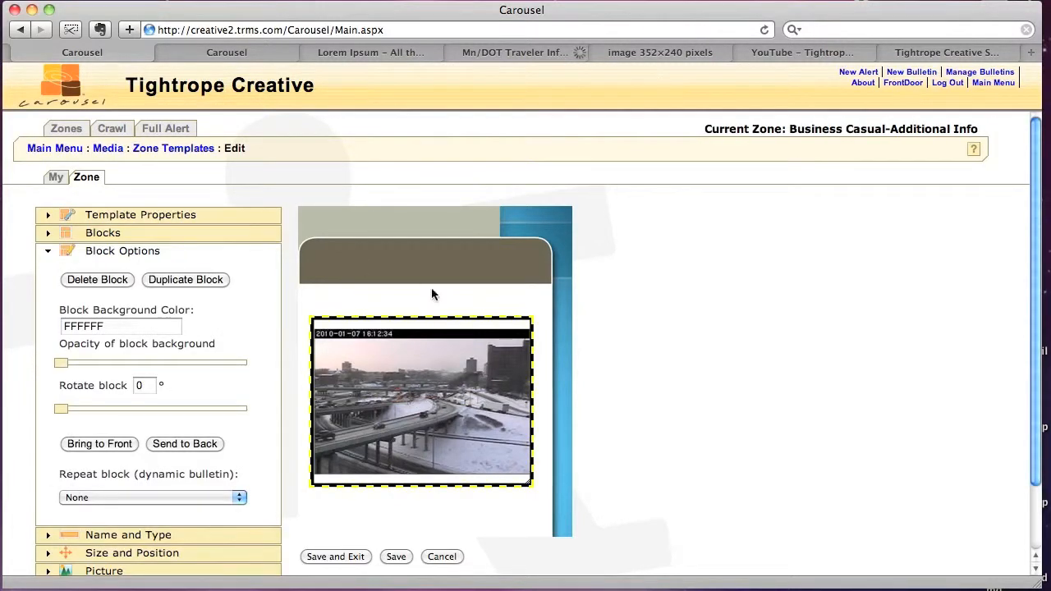